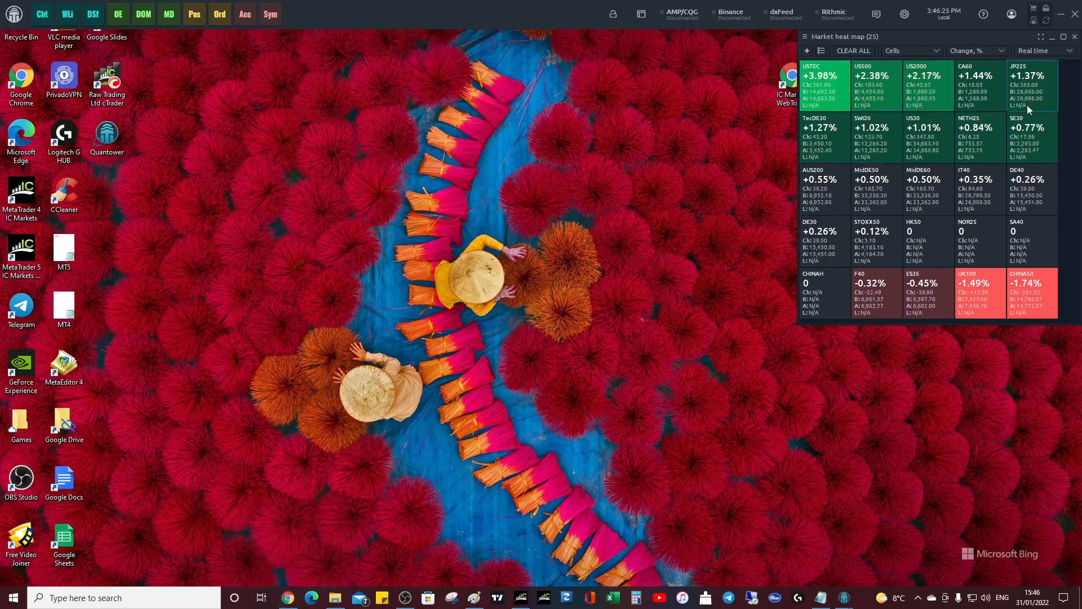
{"action": "mouse_move", "coordinate": [288, 597]}
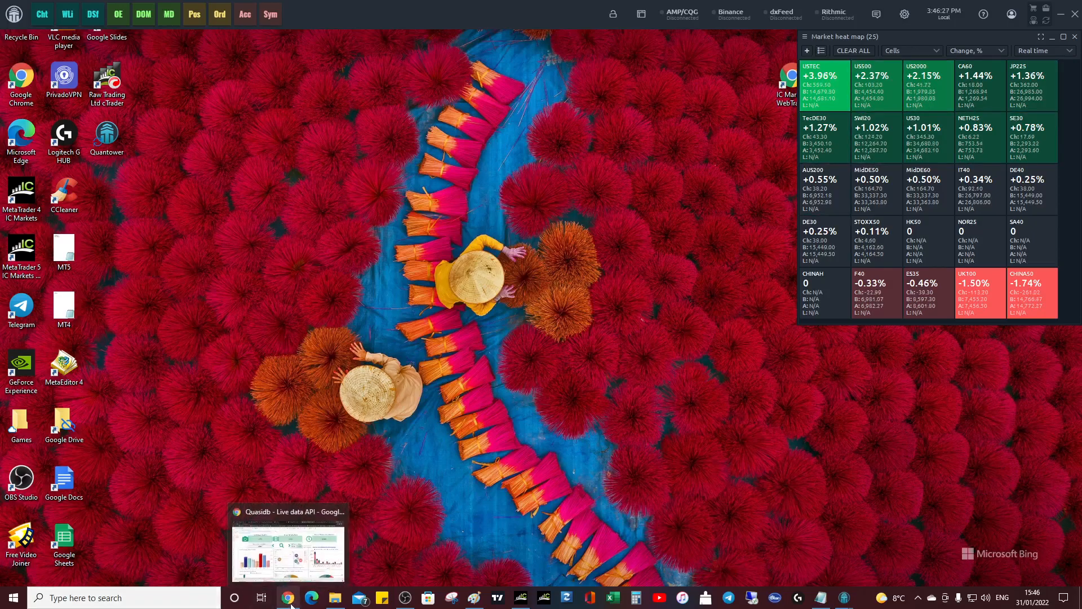
- Open the Quasidb Dashboard sheet and inspect the current-risk, previous-risk and VIX change cells
{"action": "left_click", "coordinate": [288, 542]}
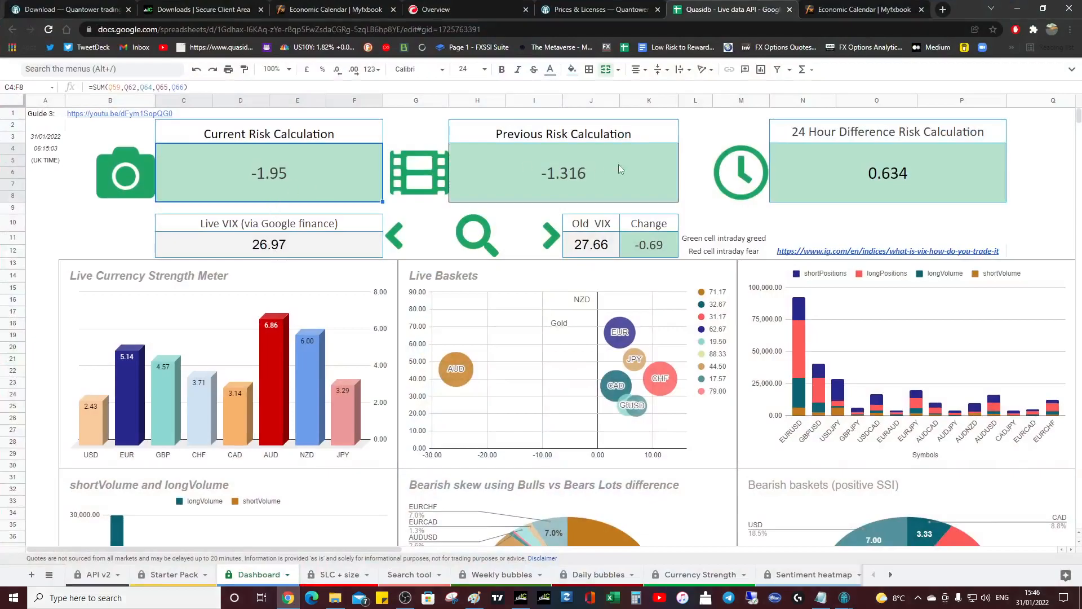
{"action": "mouse_move", "coordinate": [289, 182]}
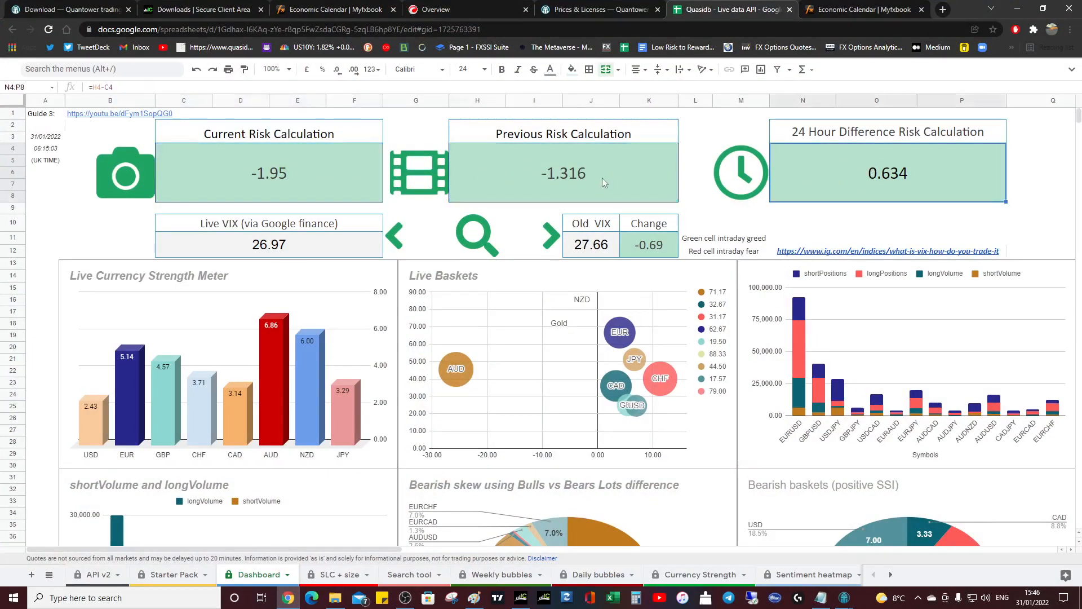
{"action": "left_click", "coordinate": [268, 173]}
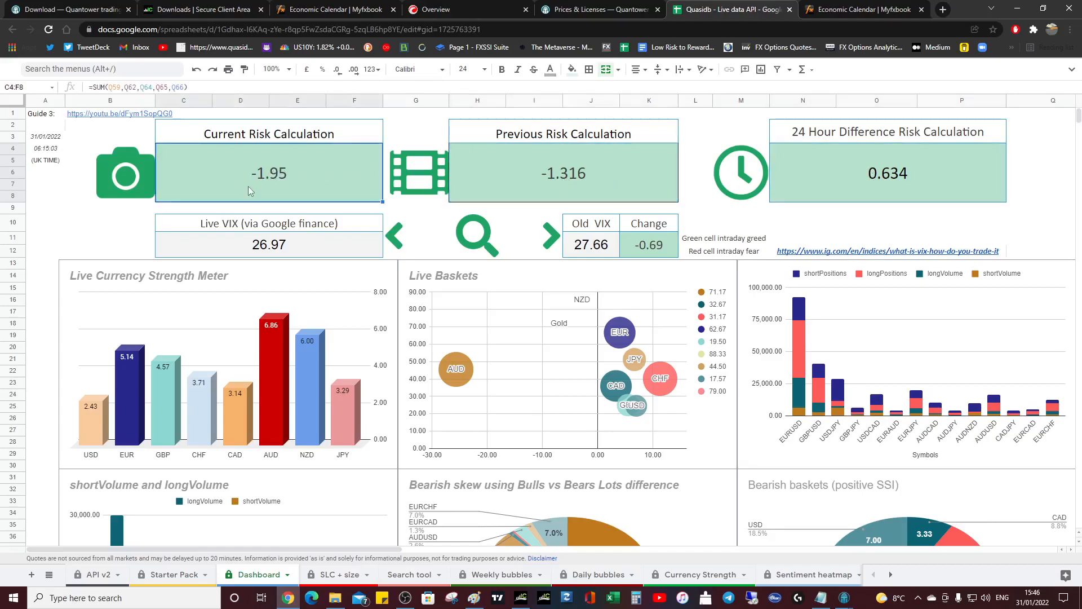
{"action": "mouse_move", "coordinate": [242, 251]}
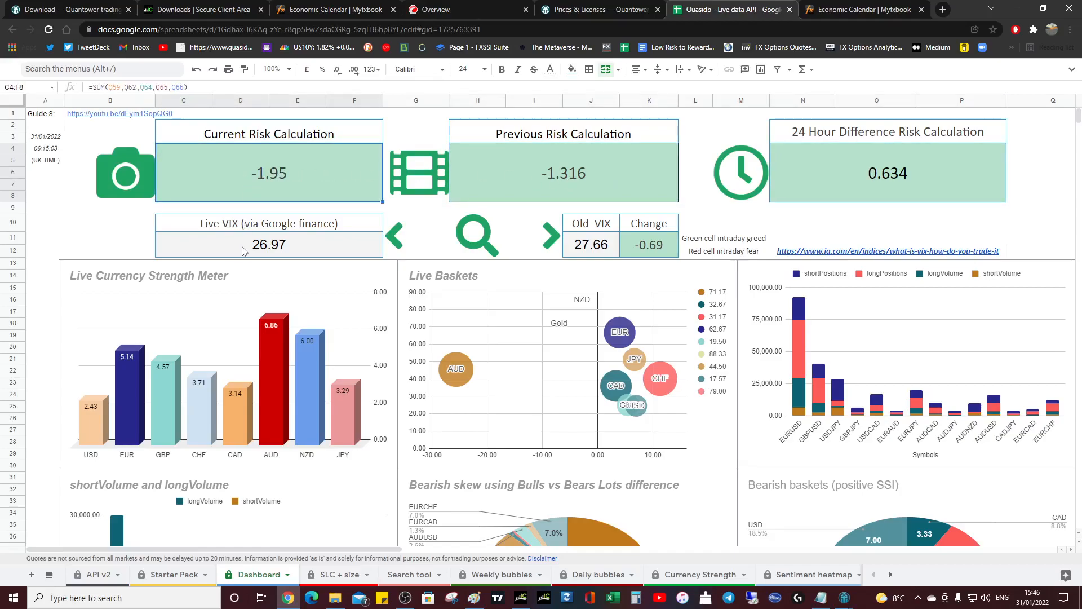
{"action": "mouse_move", "coordinate": [300, 179]}
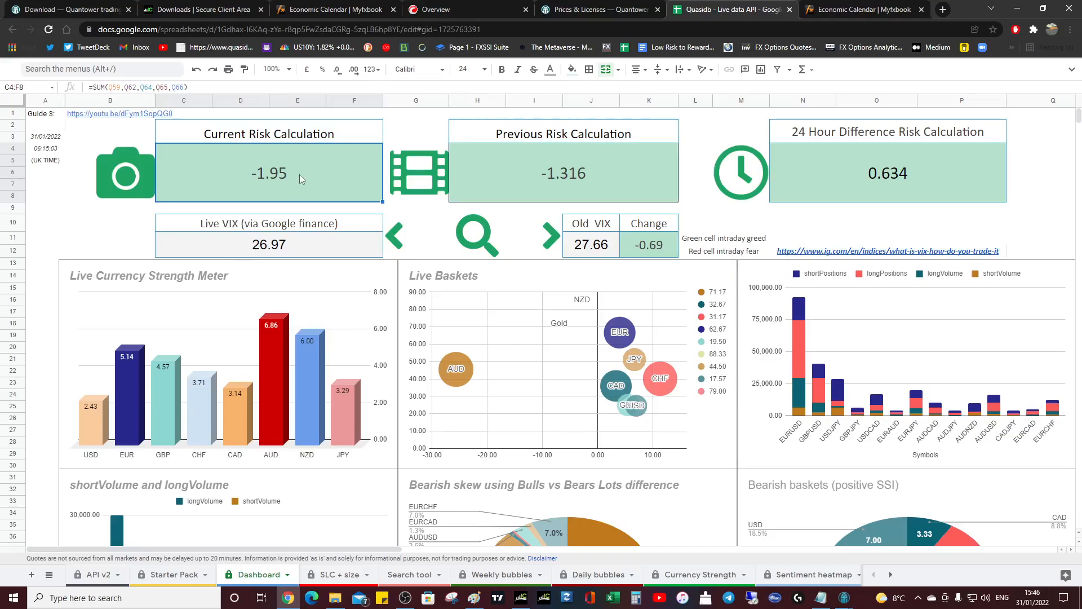
{"action": "left_click", "coordinate": [562, 173]}
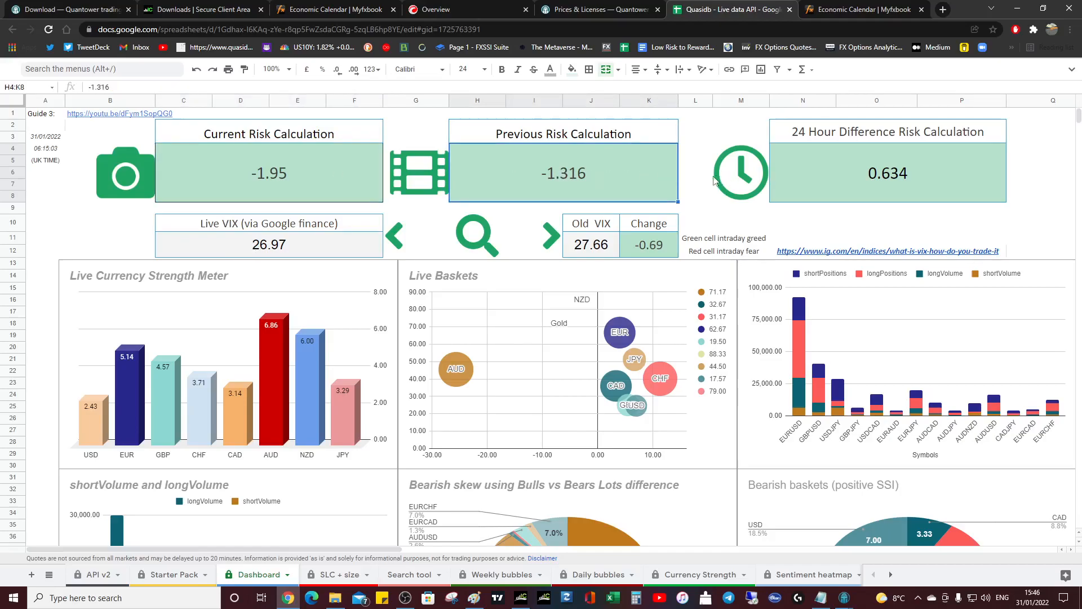
{"action": "left_click", "coordinate": [648, 244]}
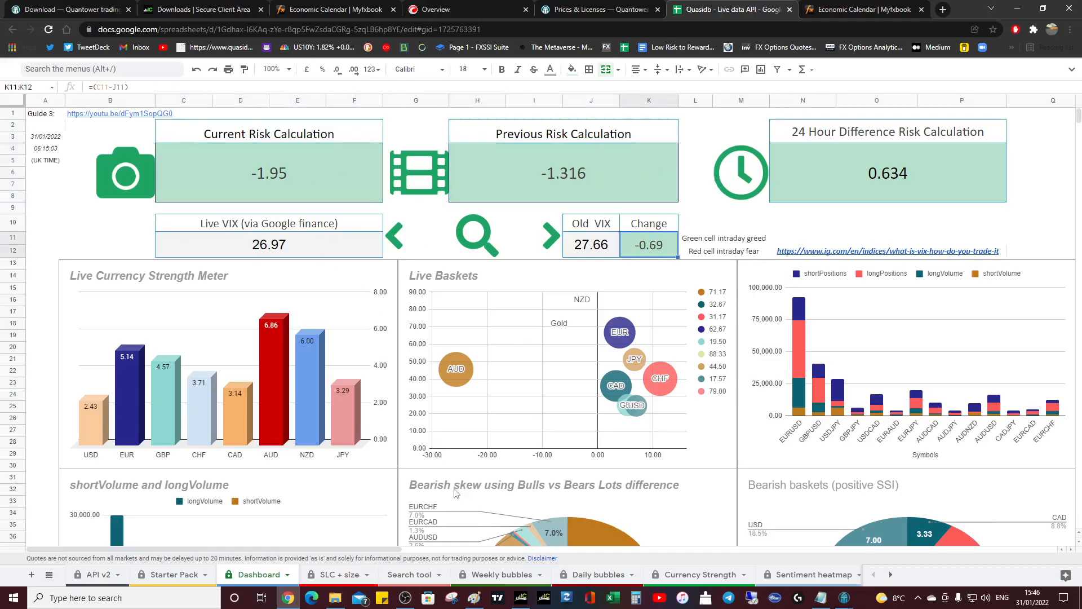
- Open the Weekly bubbles sheet showing the Sunday-reset currency and gold bubble chart
{"action": "left_click", "coordinate": [499, 574]}
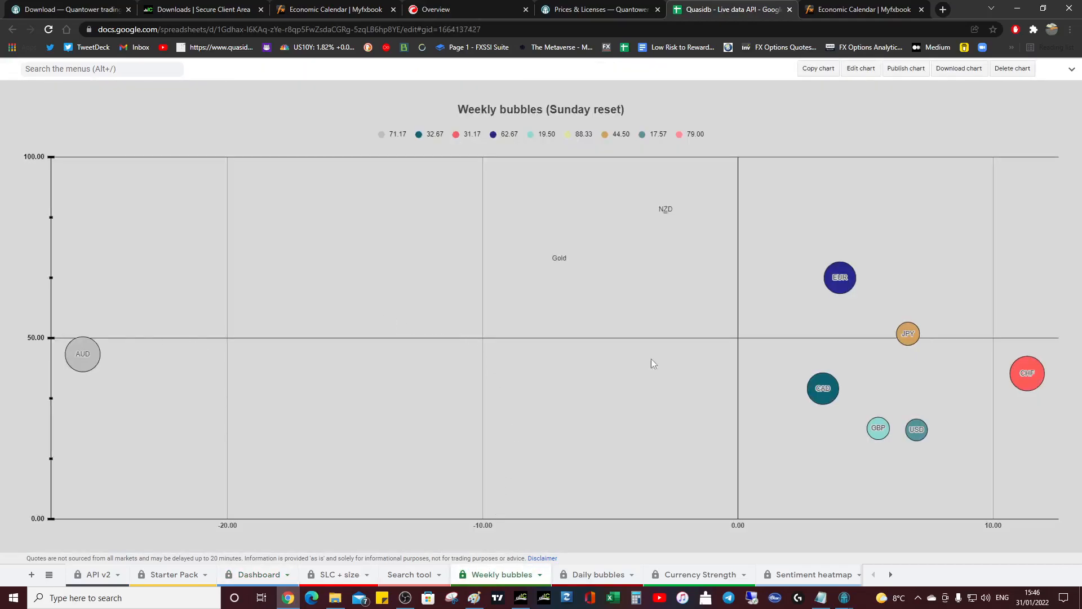
{"action": "mouse_move", "coordinate": [82, 354]}
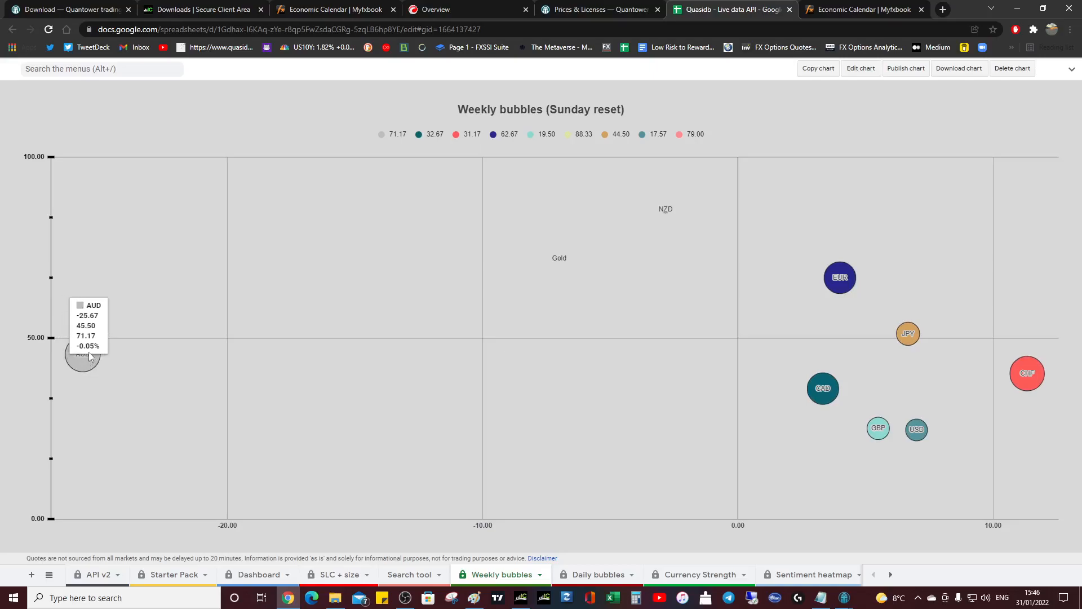
{"action": "mouse_move", "coordinate": [89, 364]}
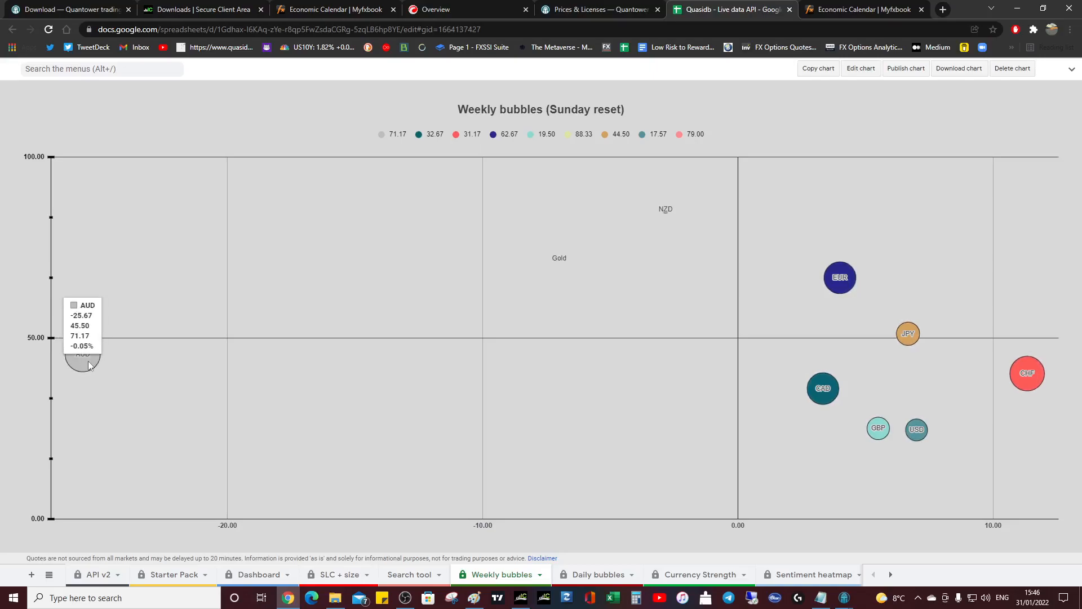
{"action": "mouse_move", "coordinate": [246, 337]}
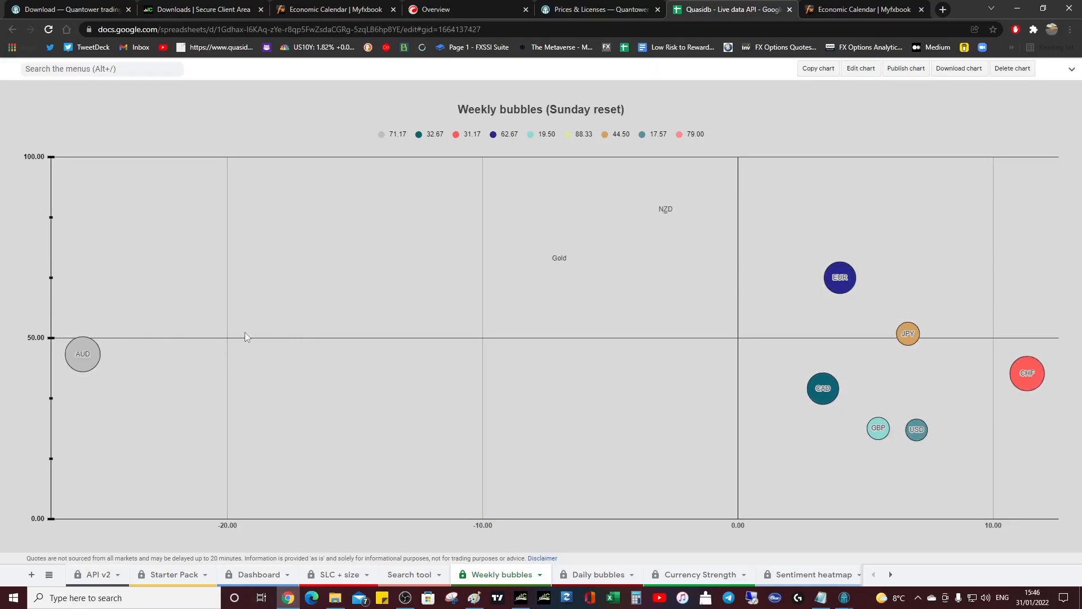
{"action": "mouse_move", "coordinate": [957, 265]}
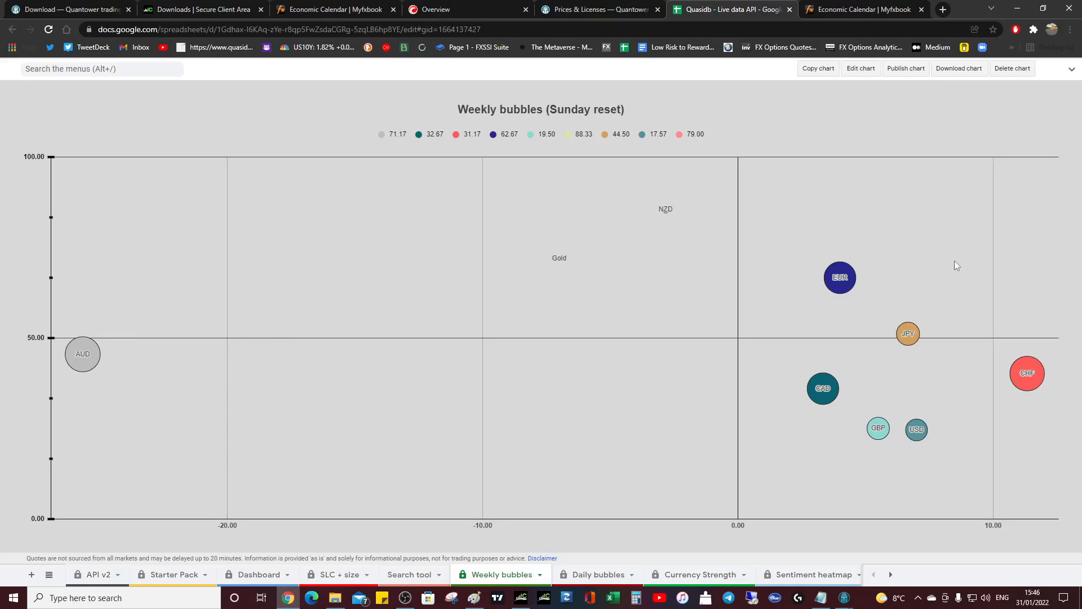
{"action": "mouse_move", "coordinate": [908, 333]}
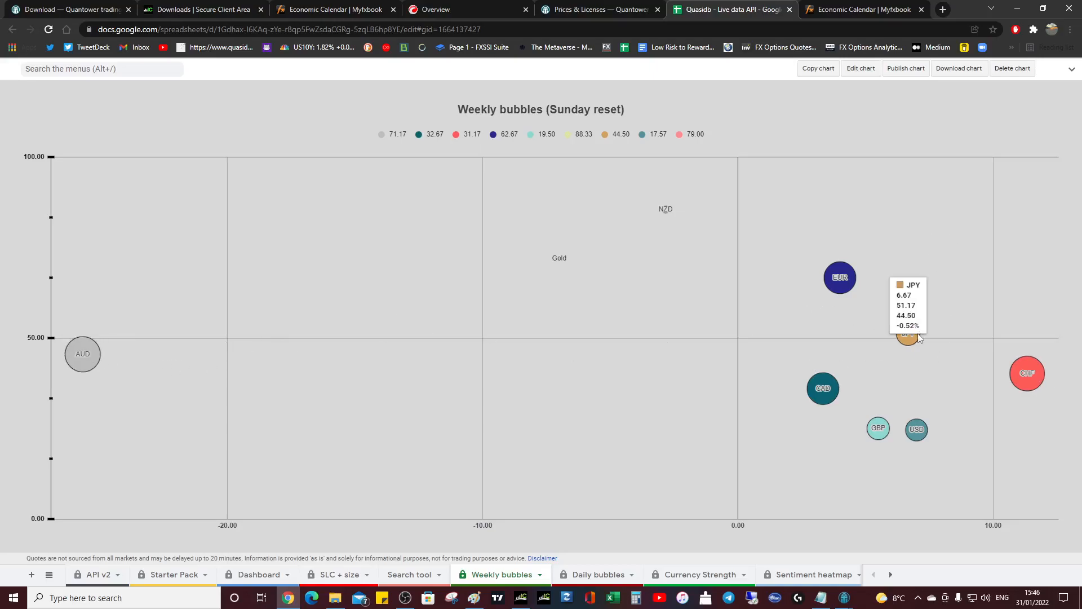
{"action": "mouse_move", "coordinate": [83, 354]}
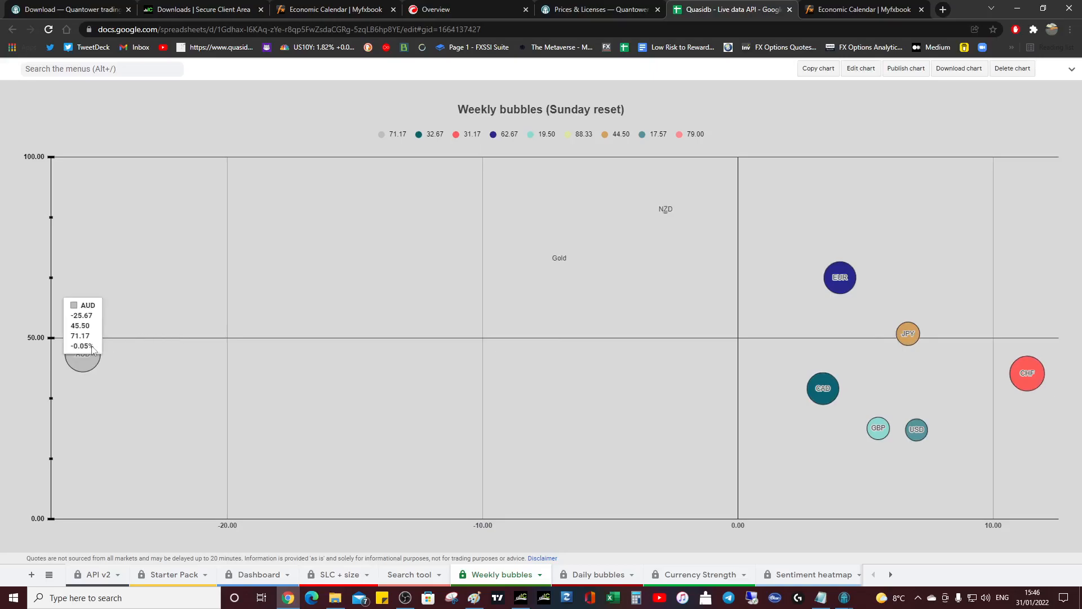
{"action": "mouse_move", "coordinate": [197, 382]}
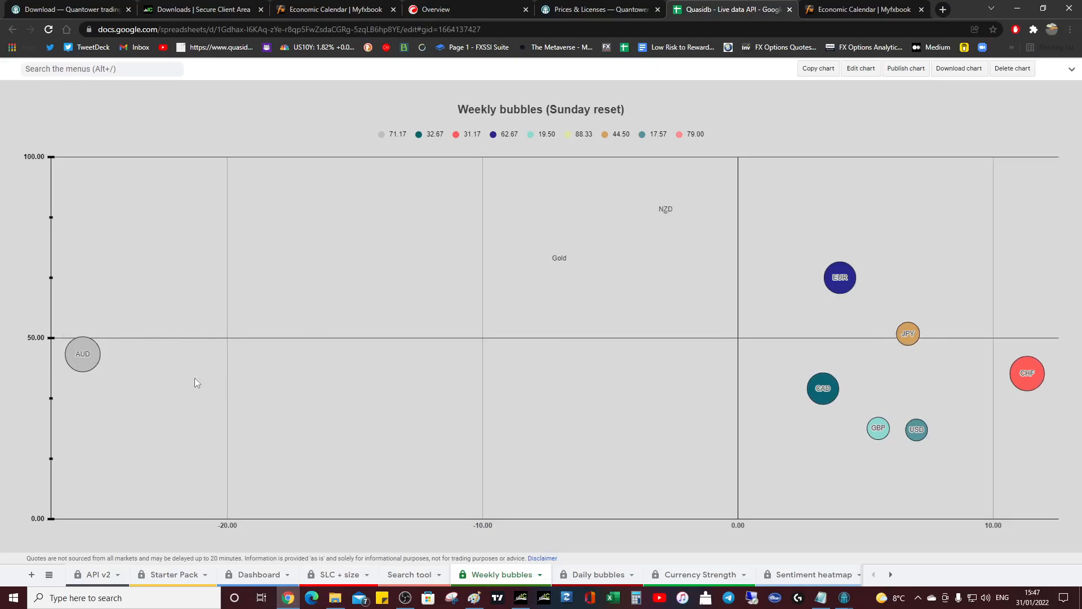
{"action": "mouse_move", "coordinate": [908, 342]}
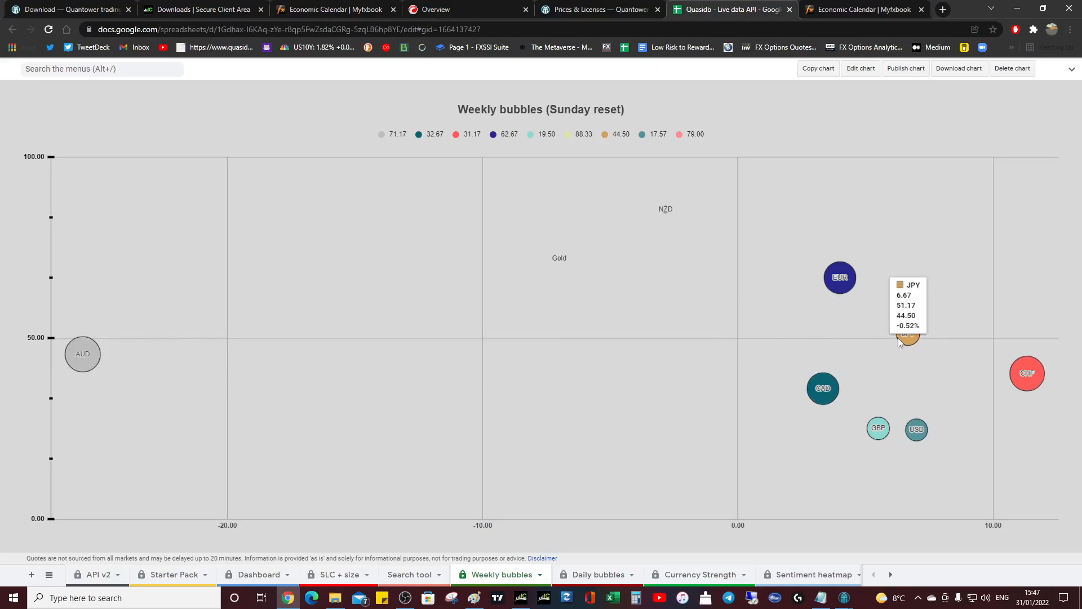
{"action": "mouse_move", "coordinate": [708, 321]}
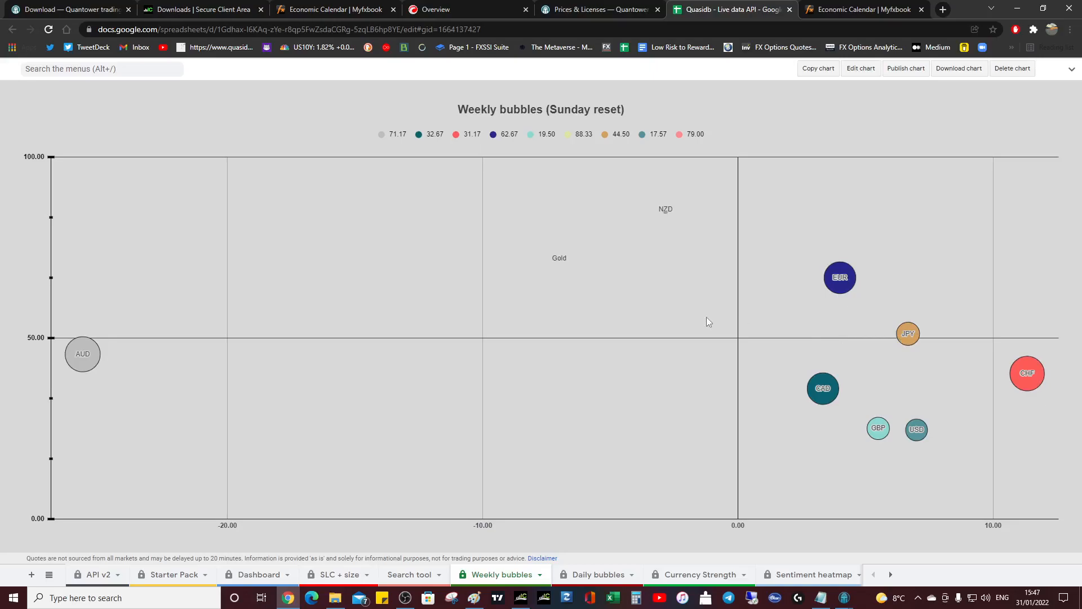
{"action": "mouse_move", "coordinate": [502, 187]}
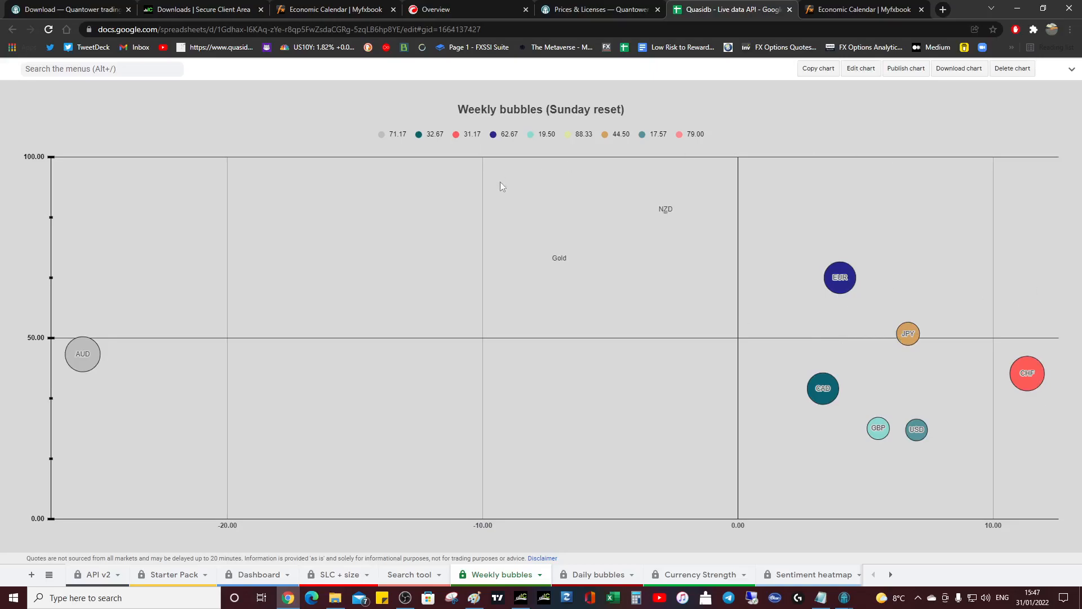
{"action": "mouse_move", "coordinate": [932, 193]}
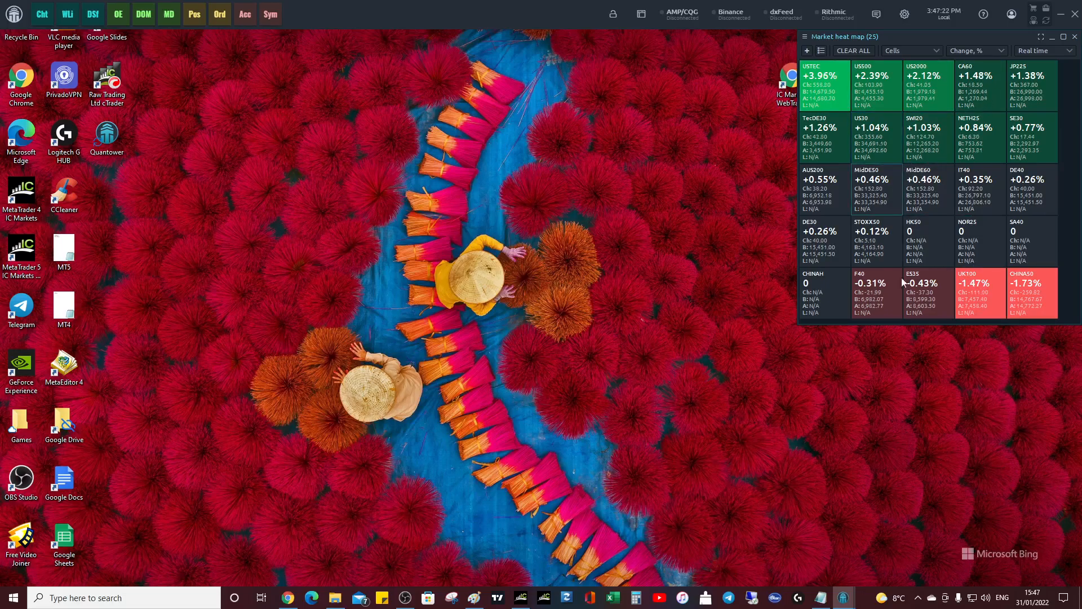
{"action": "mouse_move", "coordinate": [953, 335]}
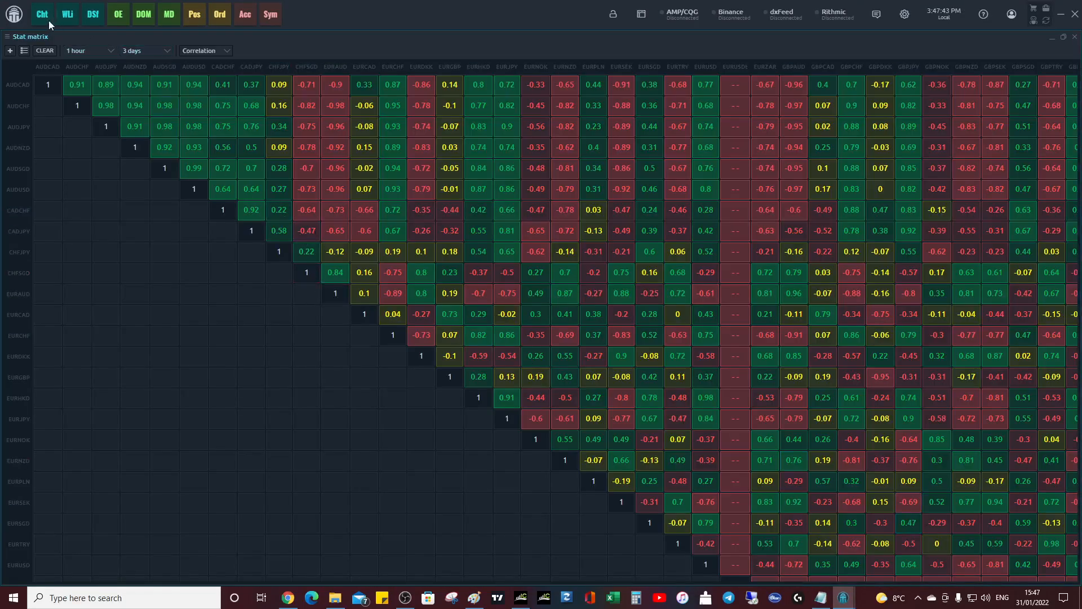
{"action": "mouse_move", "coordinate": [890, 84]}
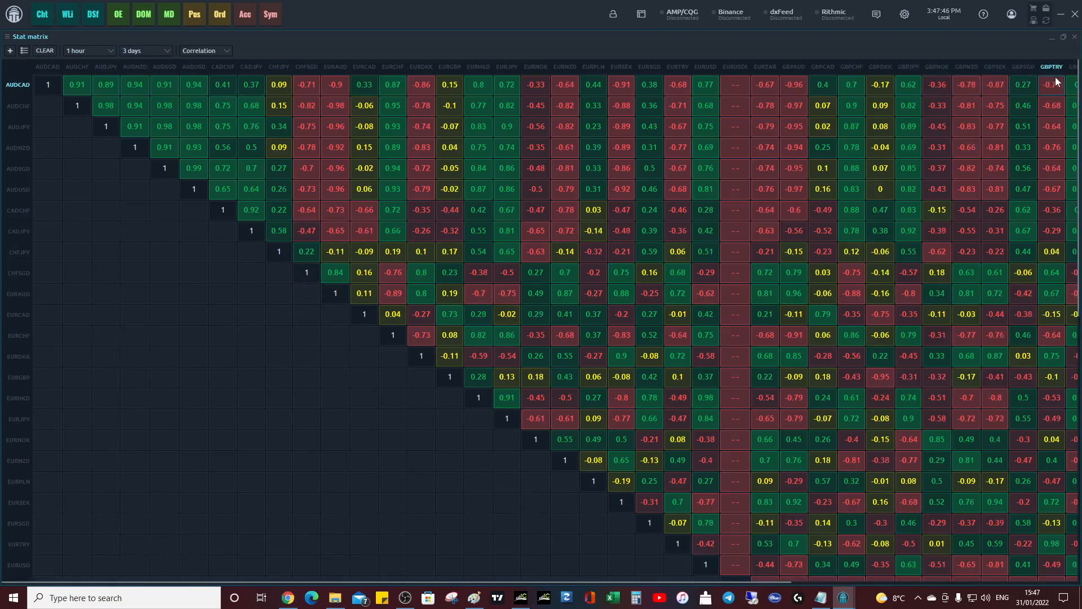
{"action": "mouse_move", "coordinate": [105, 85]}
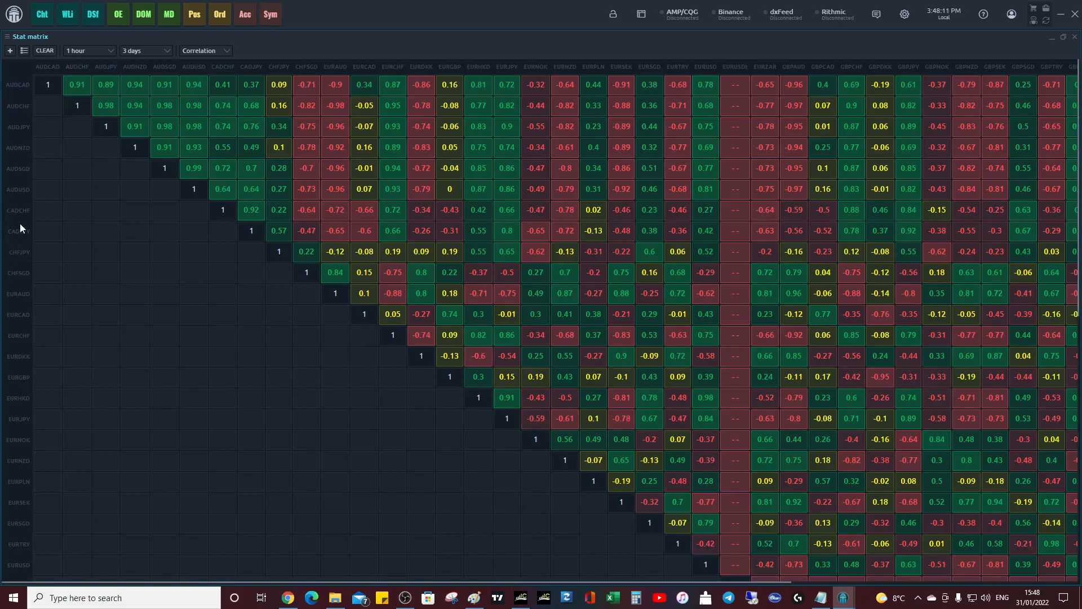
{"action": "mouse_move", "coordinate": [25, 126]}
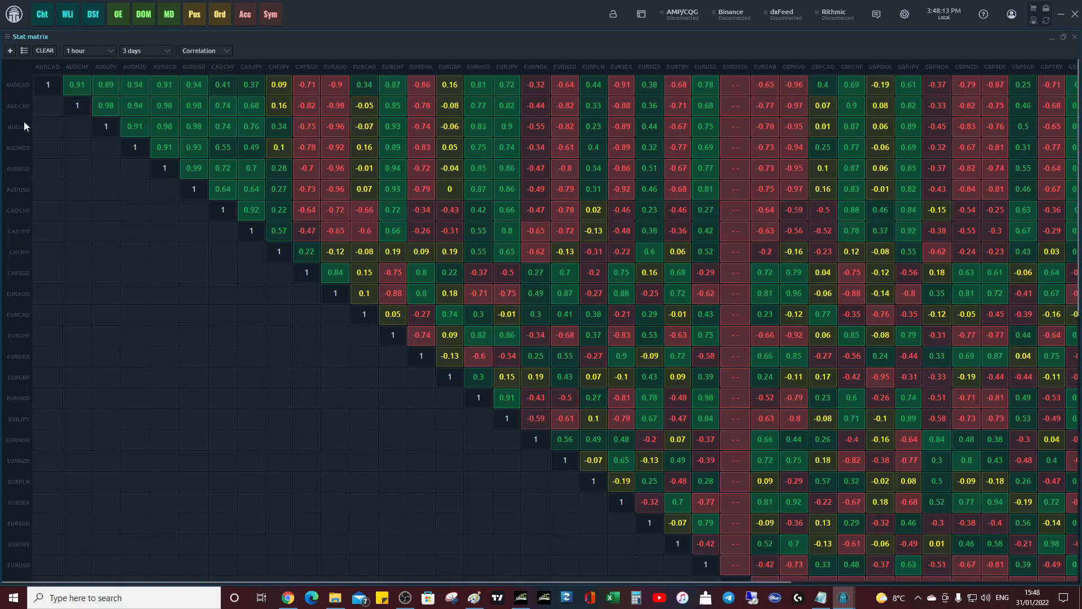
{"action": "mouse_move", "coordinate": [192, 75]}
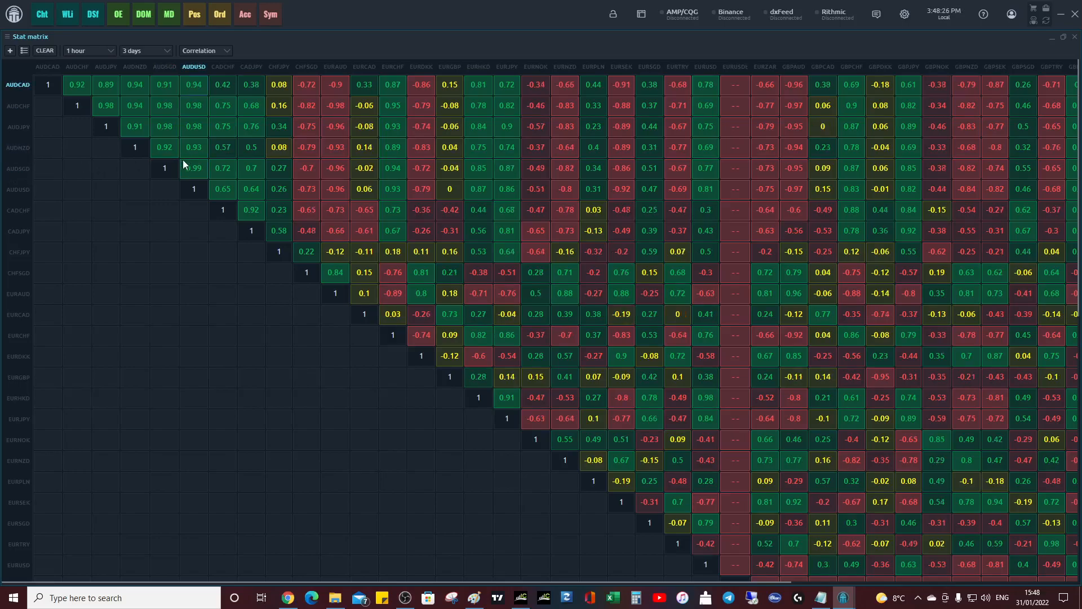
{"action": "mouse_move", "coordinate": [202, 76]}
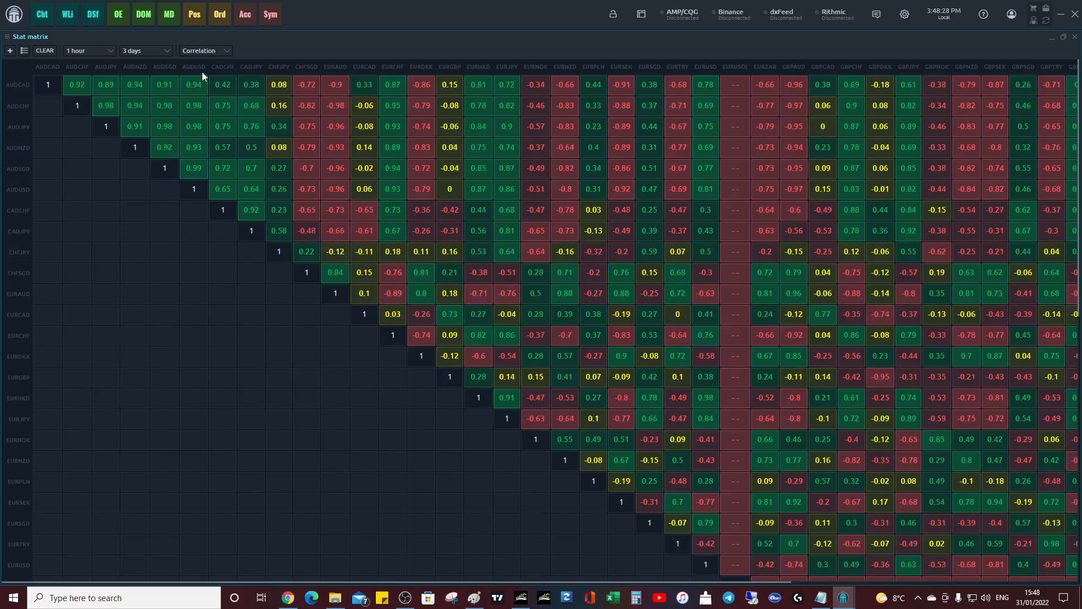
{"action": "mouse_move", "coordinate": [38, 179]}
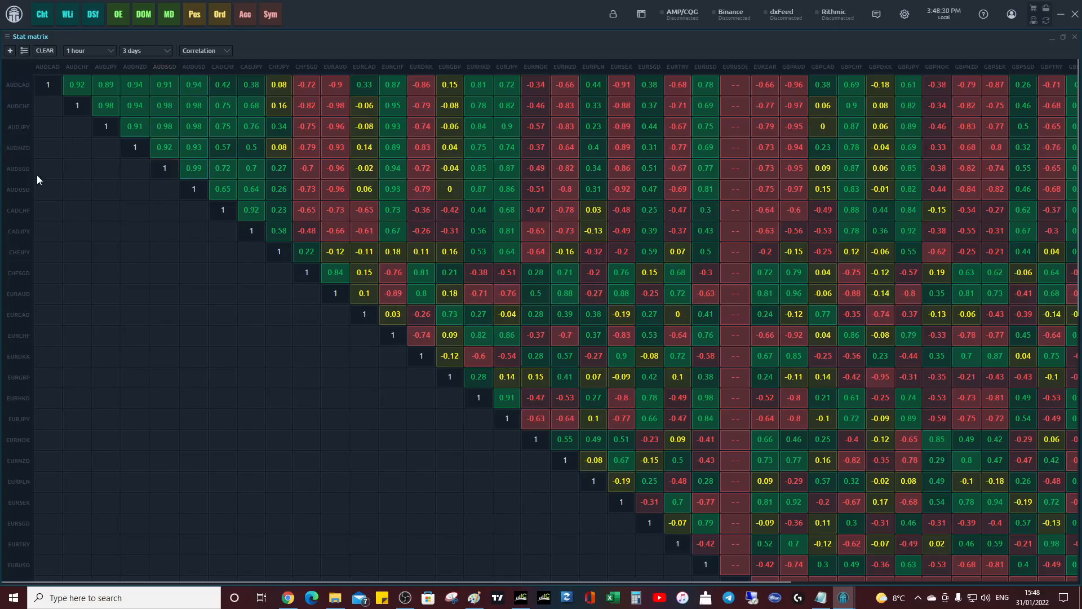
{"action": "mouse_move", "coordinate": [187, 67]}
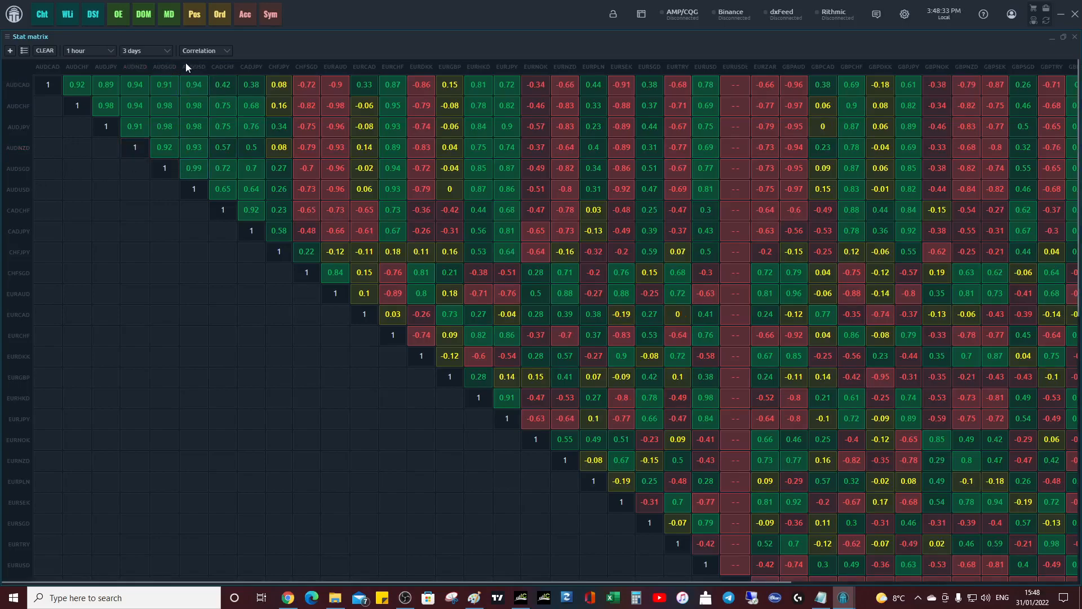
{"action": "mouse_move", "coordinate": [202, 74]}
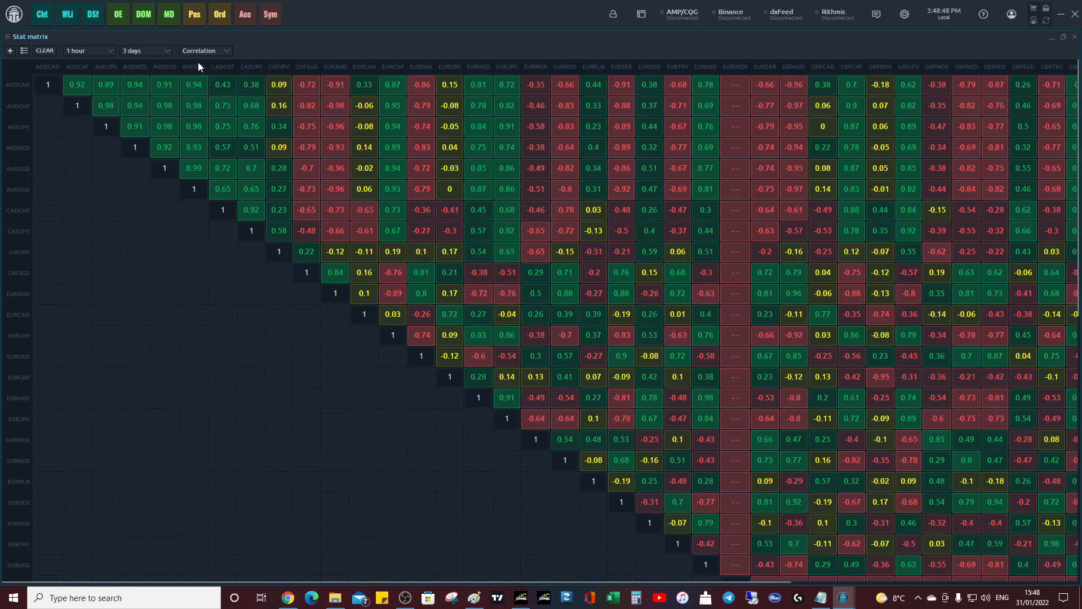
{"action": "mouse_move", "coordinate": [196, 79]}
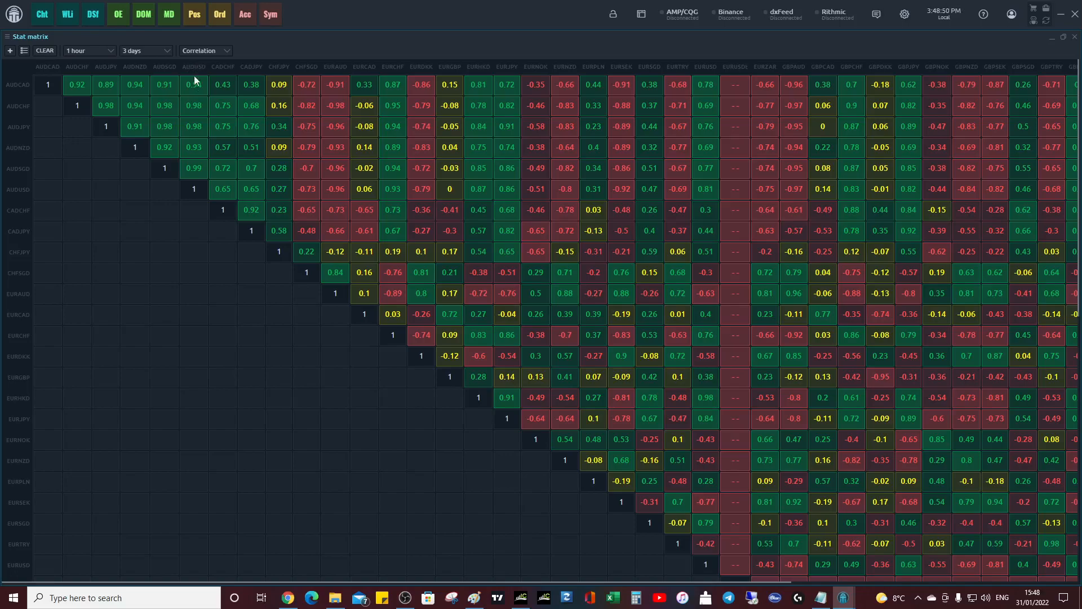
{"action": "mouse_move", "coordinate": [23, 170]}
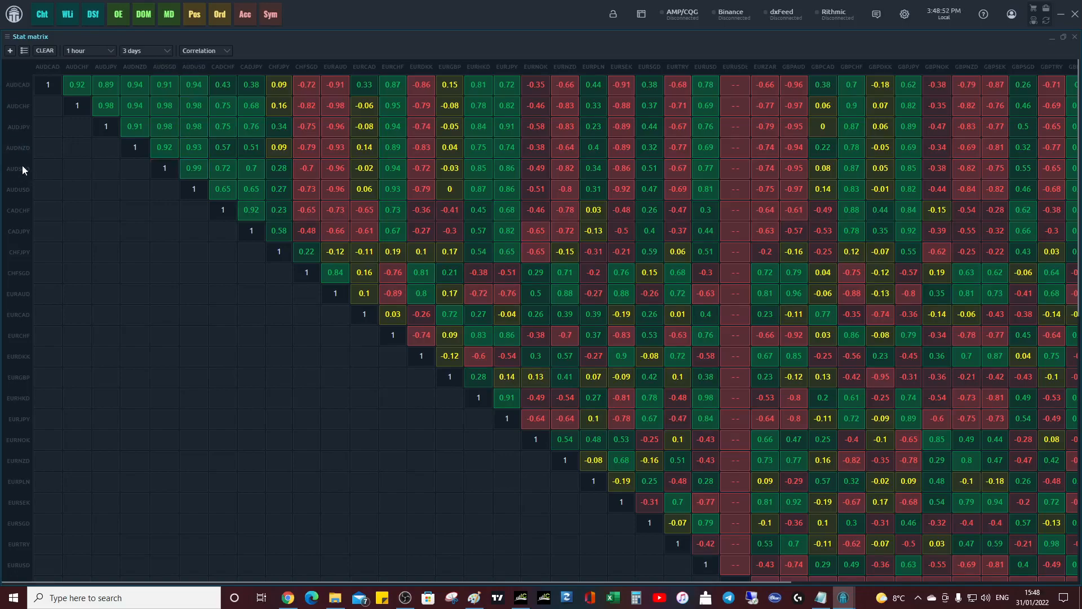
{"action": "mouse_move", "coordinate": [33, 176]}
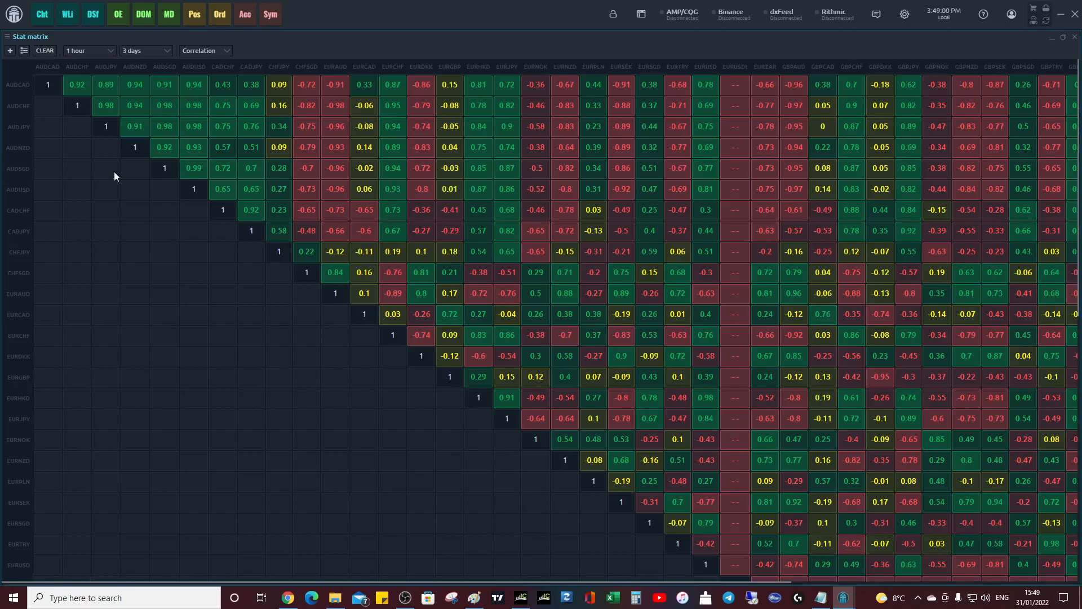
{"action": "mouse_move", "coordinate": [196, 73]}
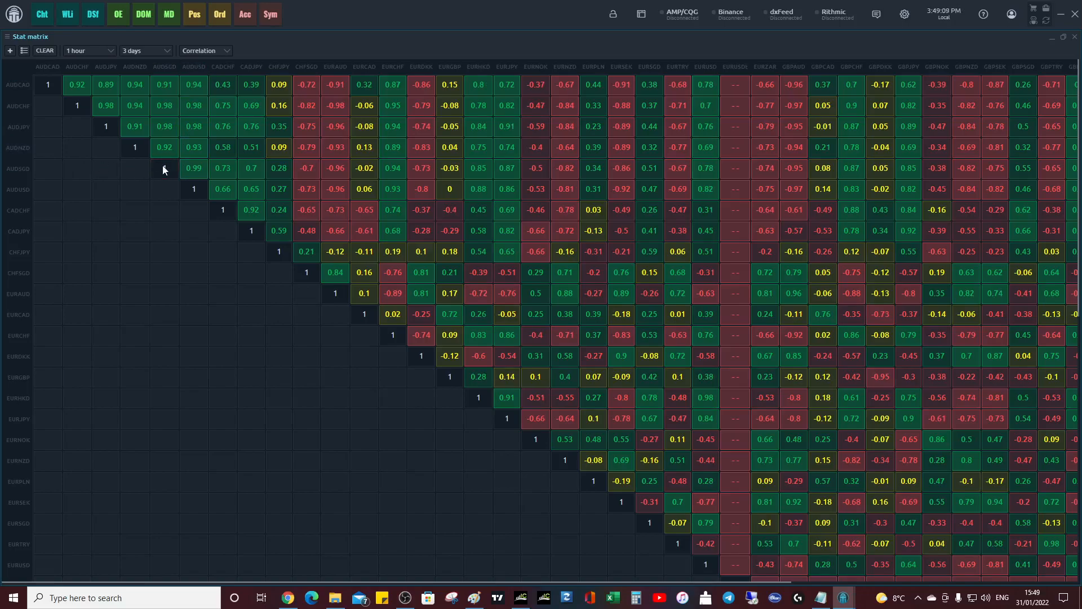
{"action": "mouse_move", "coordinate": [21, 173]}
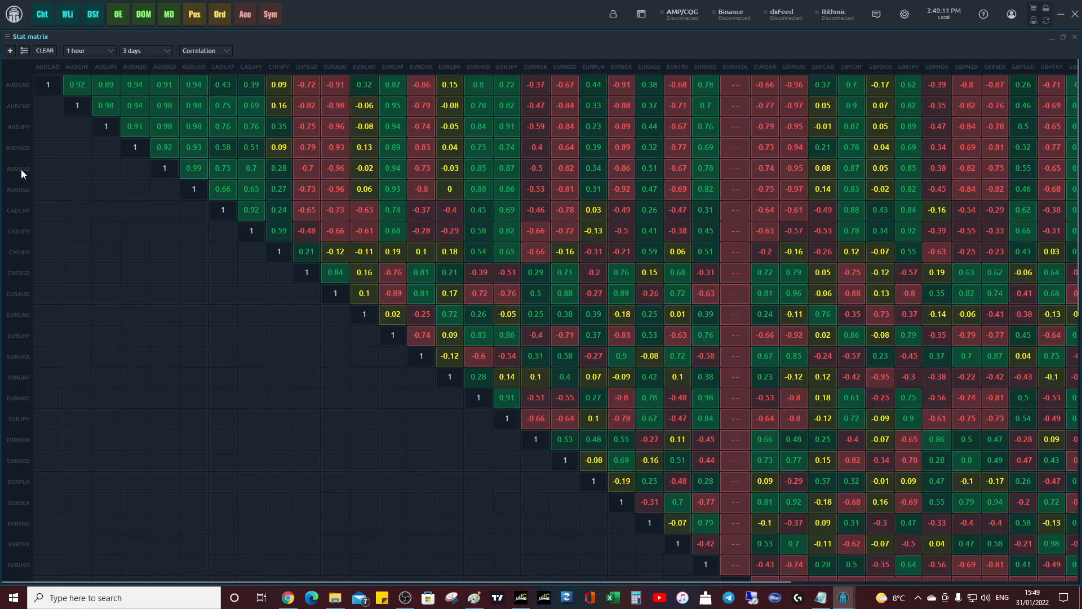
{"action": "mouse_move", "coordinate": [561, 75]}
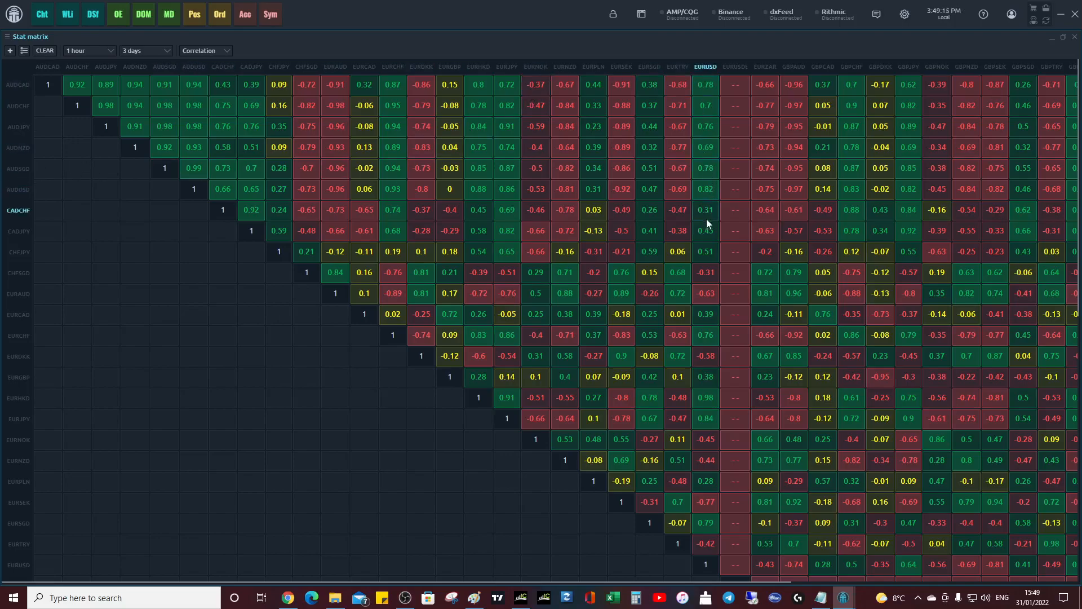
{"action": "mouse_move", "coordinate": [711, 294]}
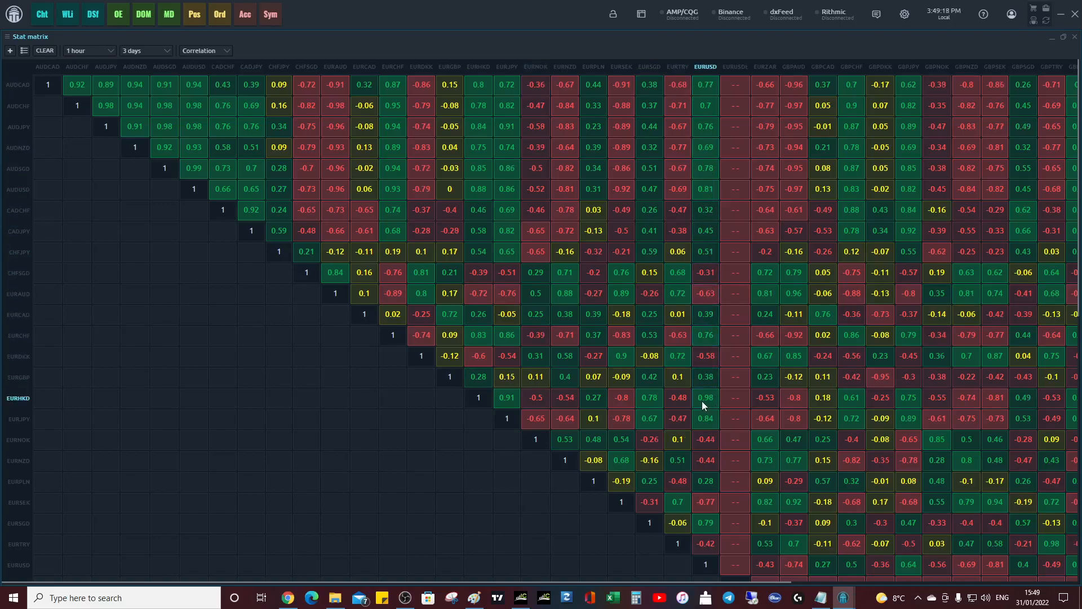
{"action": "mouse_move", "coordinate": [707, 403]}
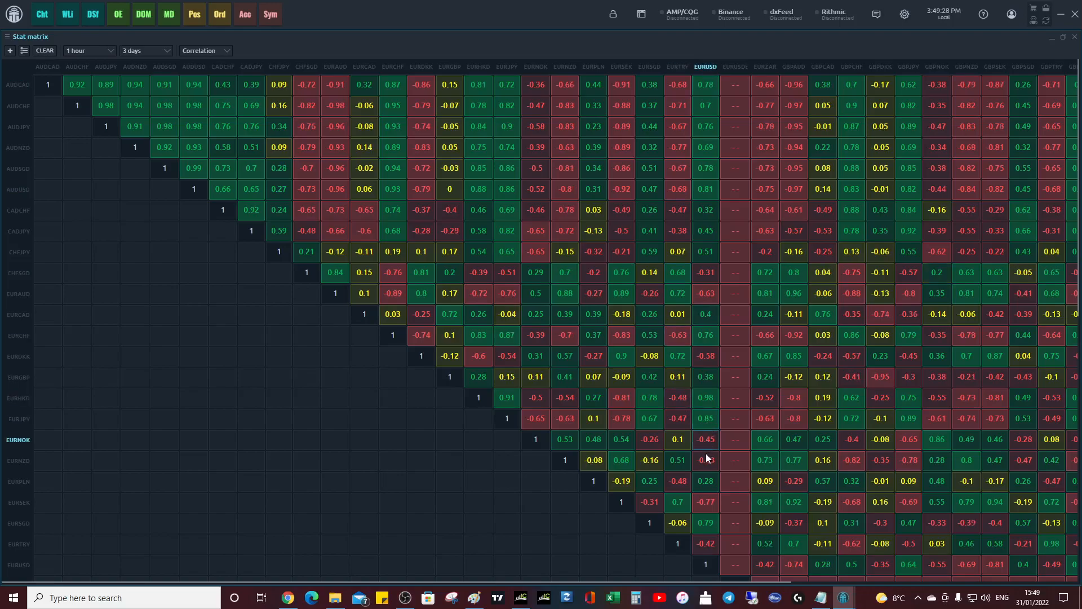
{"action": "mouse_move", "coordinate": [706, 402]}
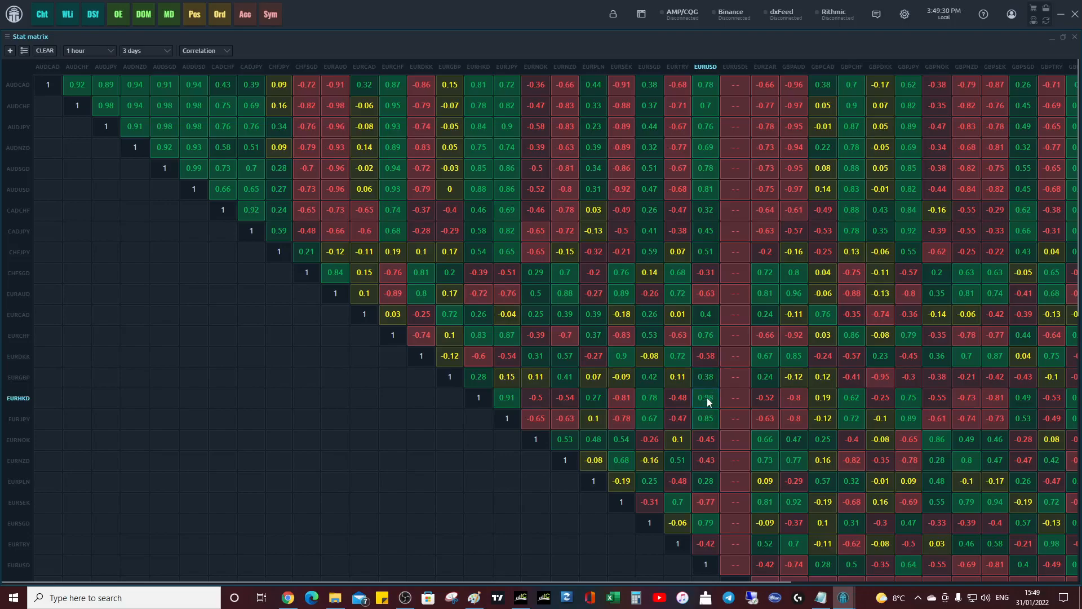
{"action": "mouse_move", "coordinate": [26, 405]}
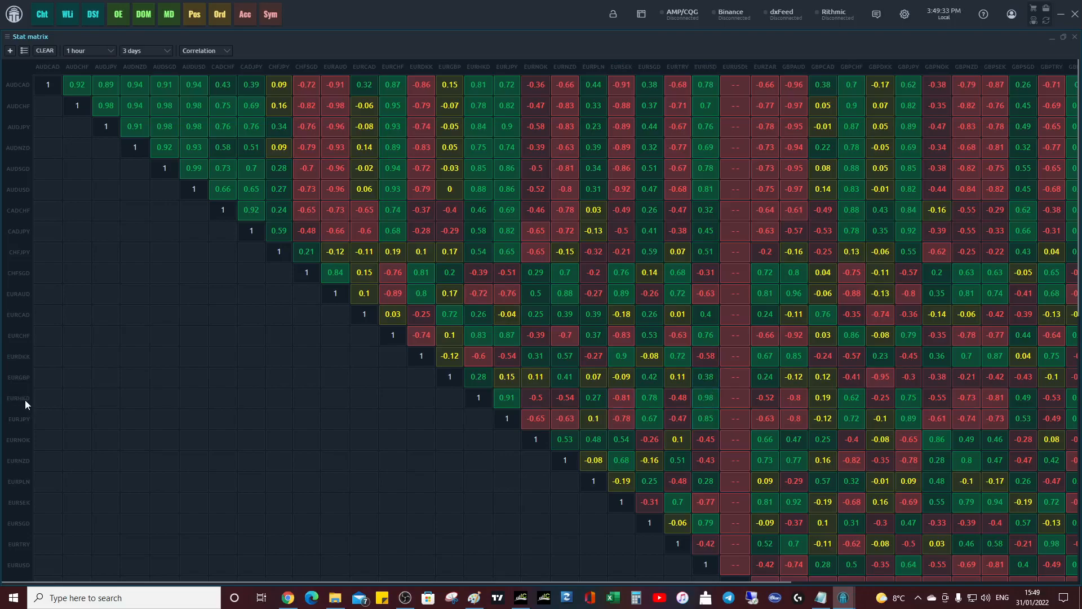
{"action": "mouse_move", "coordinate": [704, 72]}
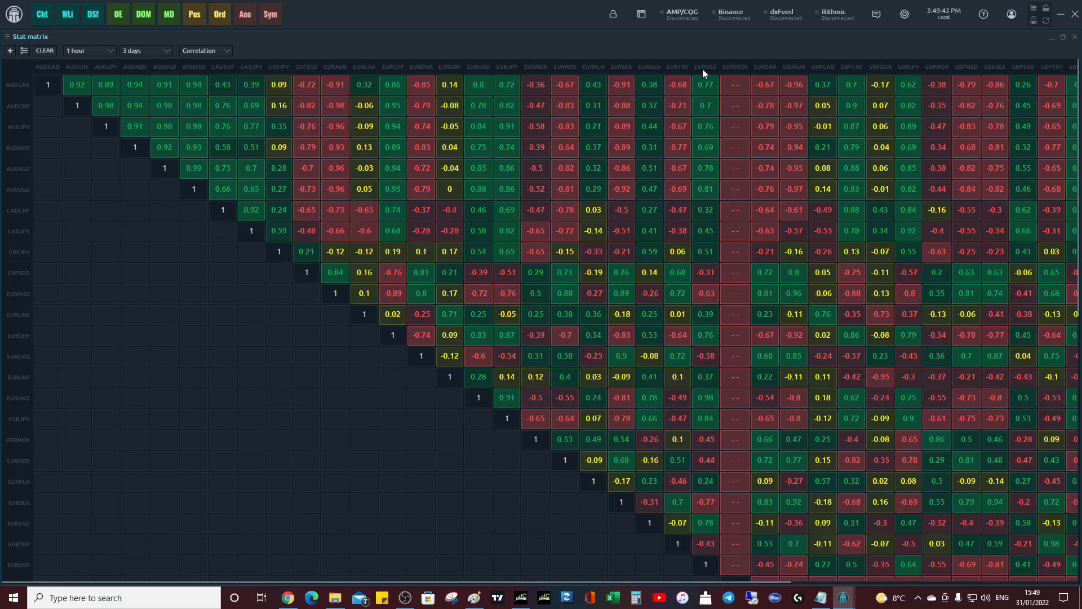
{"action": "mouse_move", "coordinate": [18, 404]}
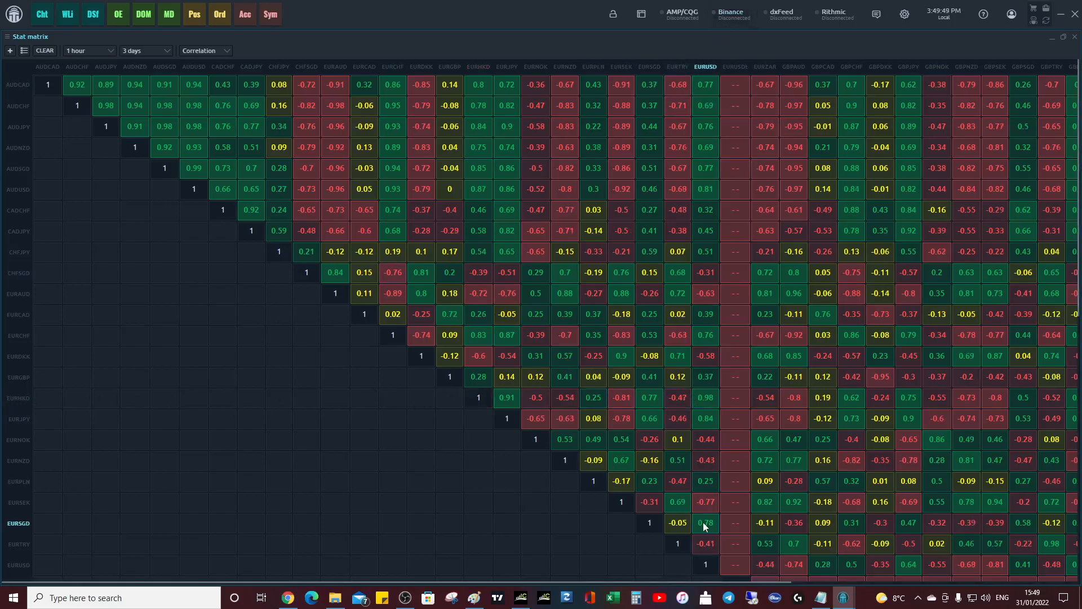
{"action": "mouse_move", "coordinate": [709, 417]}
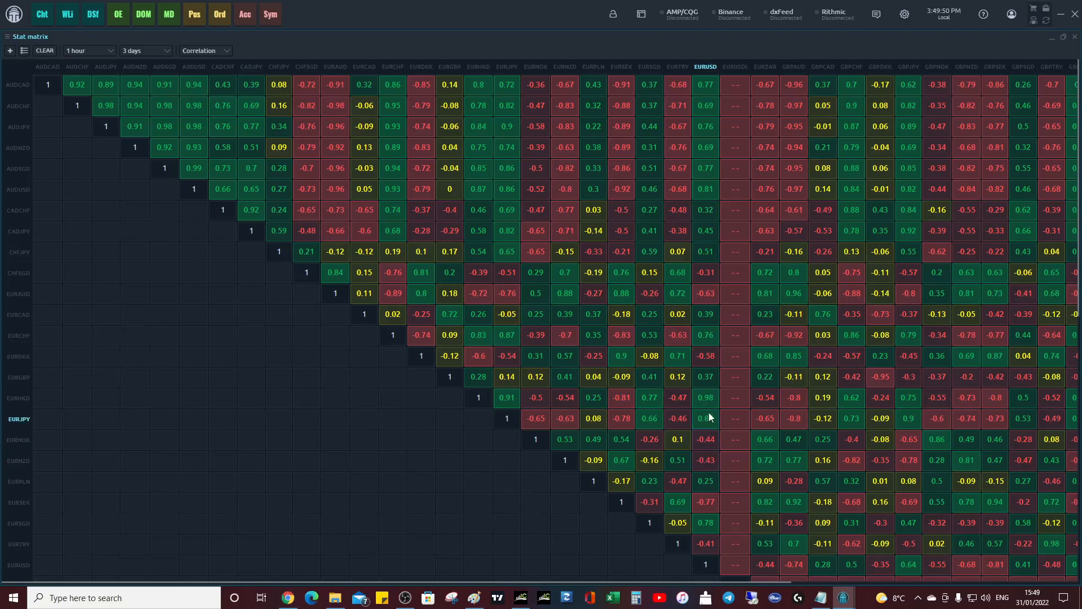
{"action": "mouse_move", "coordinate": [707, 406]}
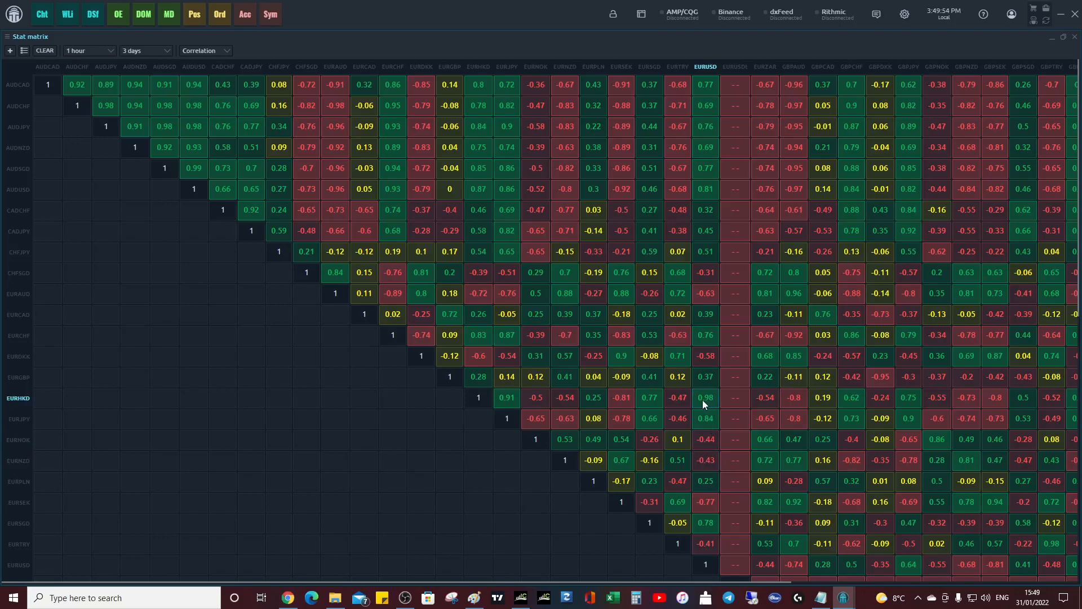
{"action": "mouse_move", "coordinate": [698, 403]}
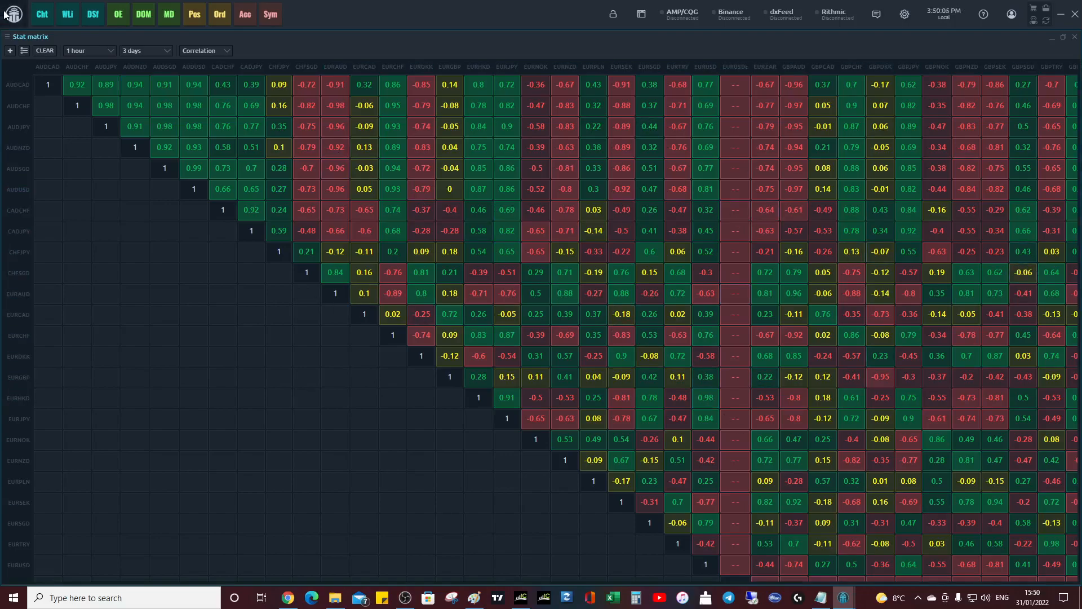
{"action": "mouse_move", "coordinate": [861, 44]}
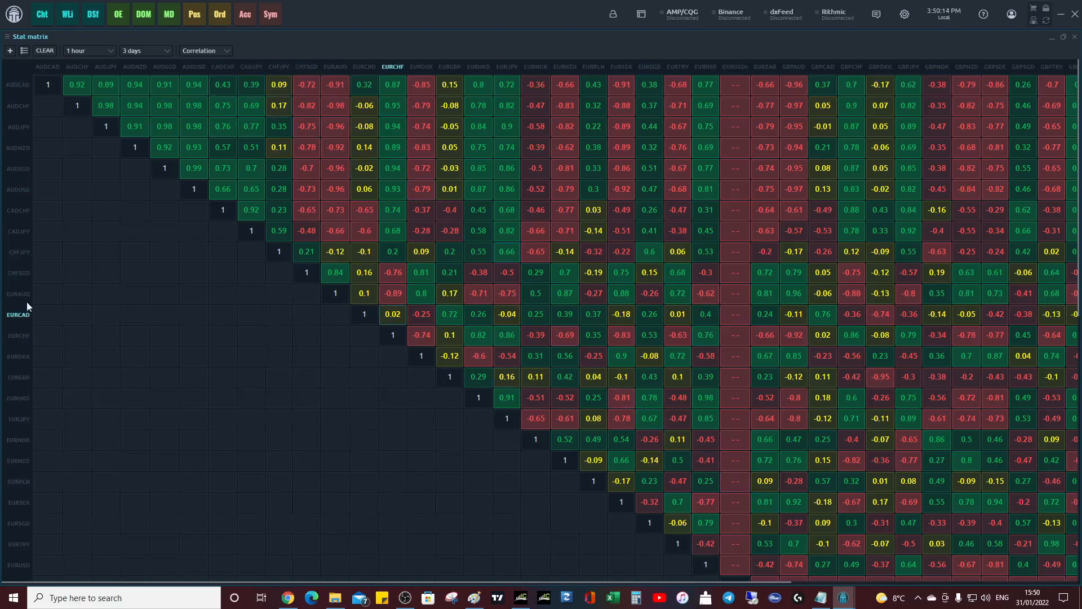
{"action": "mouse_move", "coordinate": [45, 180]}
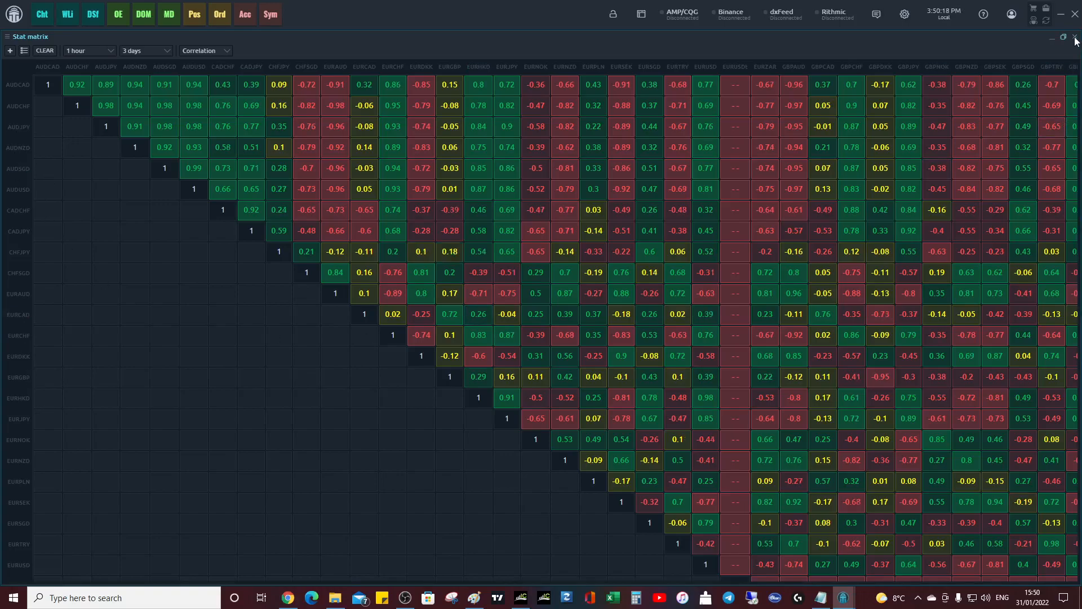
- Close the Stat matrix correlation panel, leaving the market heat map visible
{"action": "left_click", "coordinate": [1075, 37]}
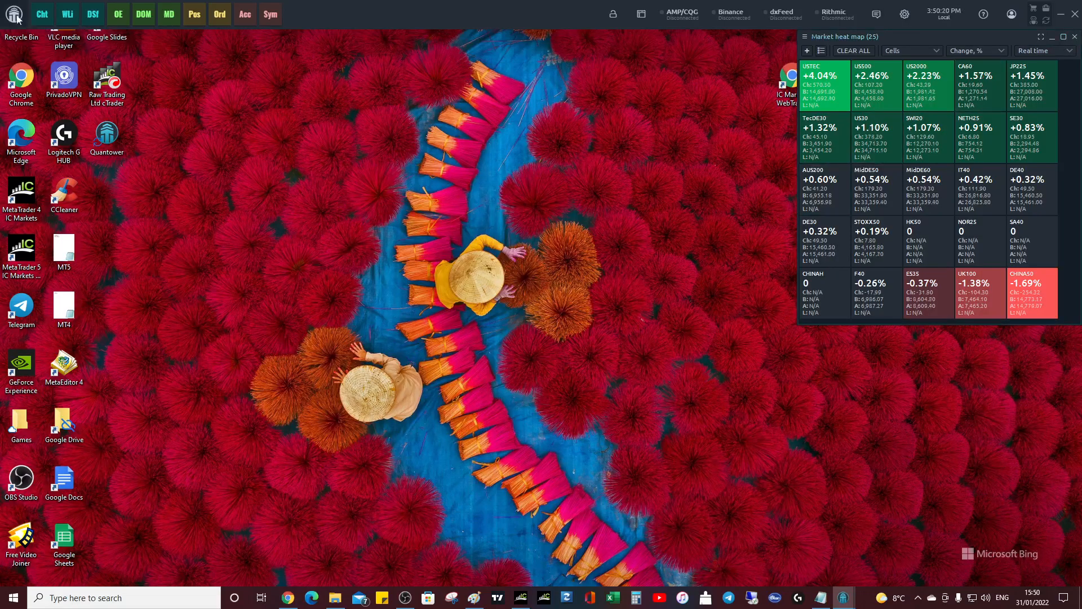
- Open a DOM trader, switch it from EURUSD to EURJPY, then close it
{"action": "left_click", "coordinate": [142, 14]}
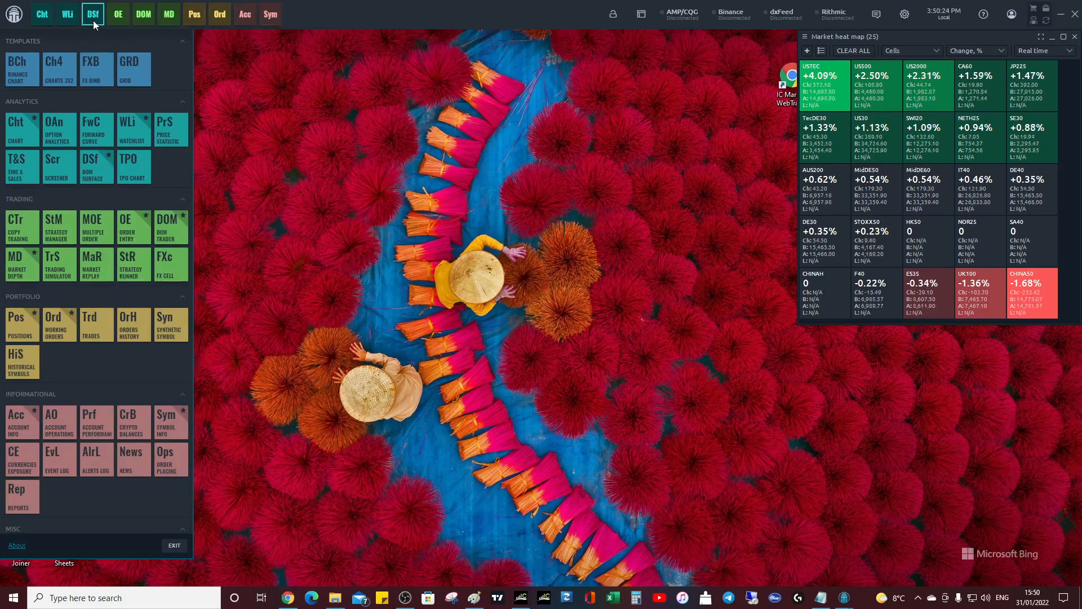
{"action": "left_click", "coordinate": [144, 13]}
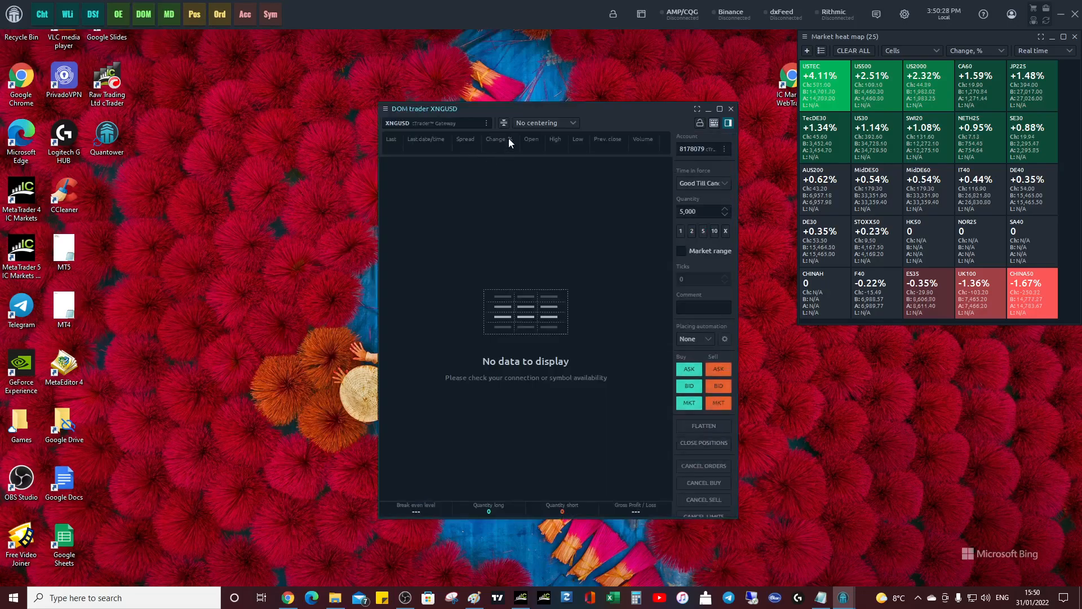
{"action": "left_click", "coordinate": [434, 123]}
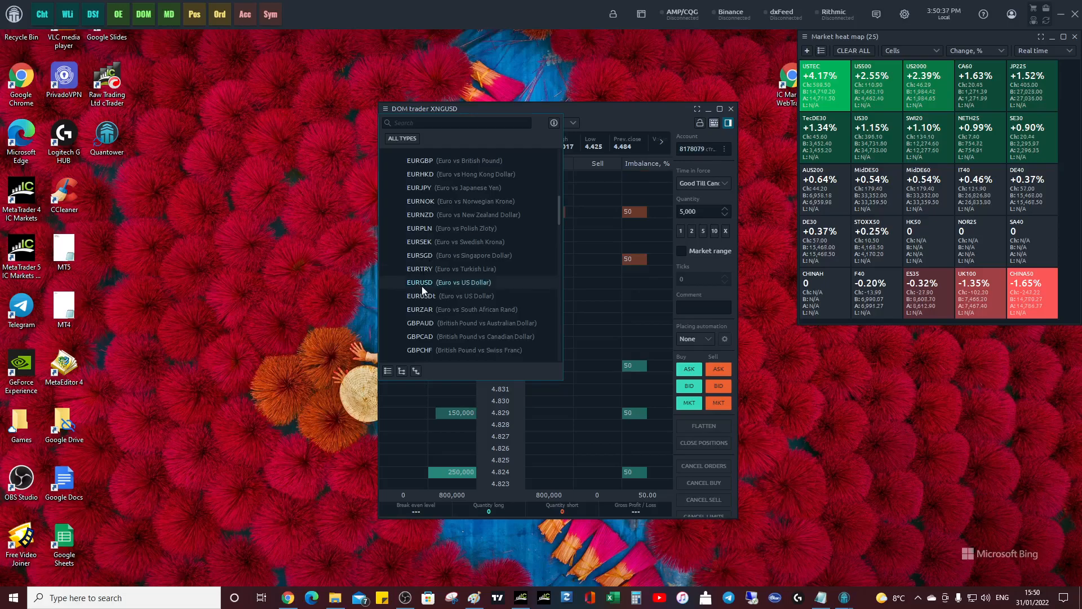
{"action": "left_click", "coordinate": [449, 282]}
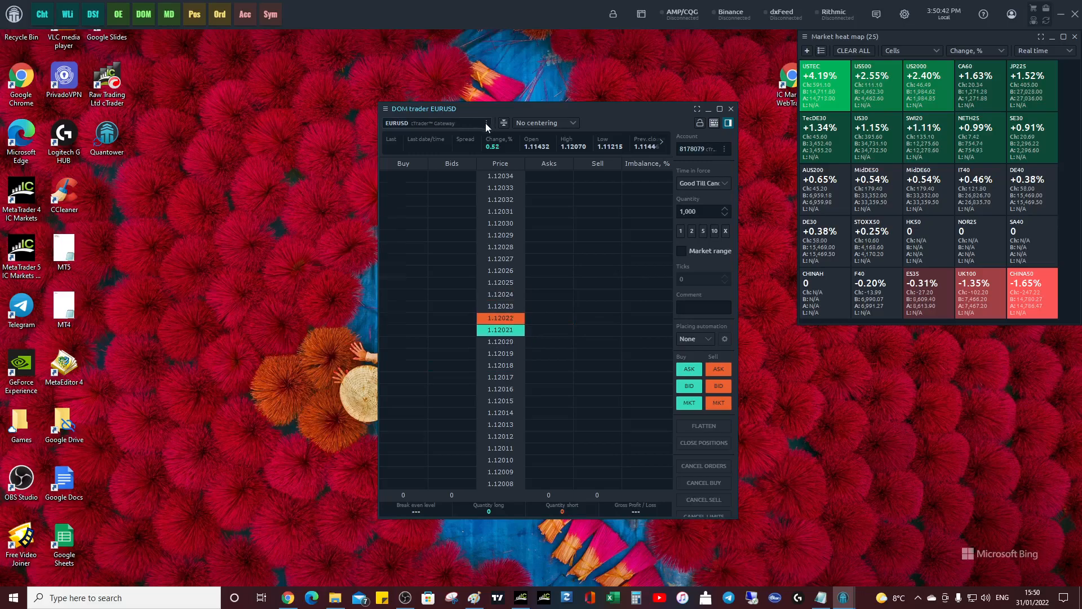
{"action": "left_click", "coordinate": [486, 122]}
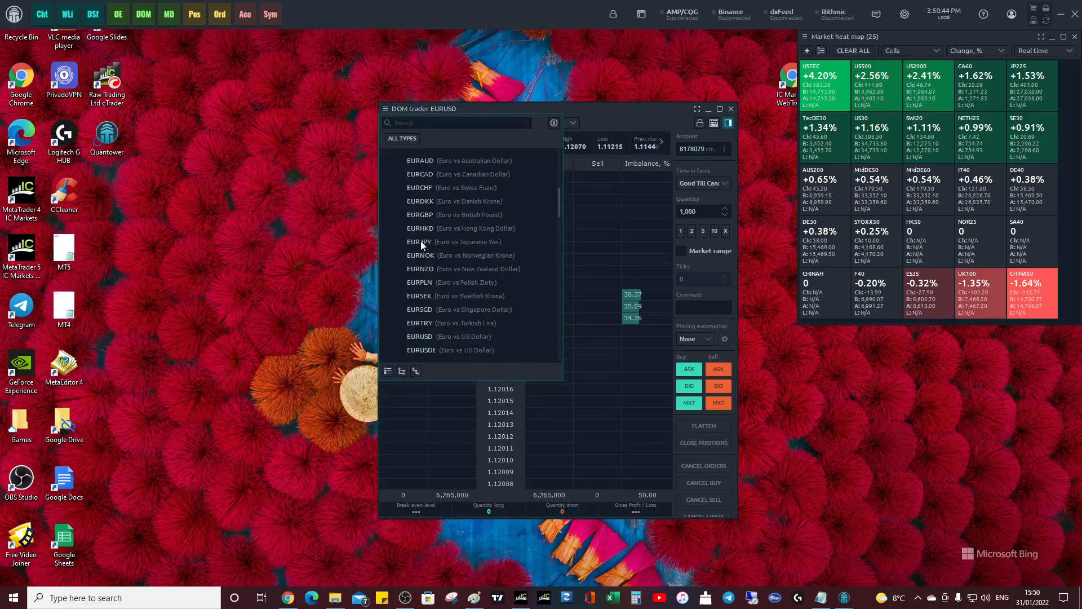
{"action": "left_click", "coordinate": [421, 241]}
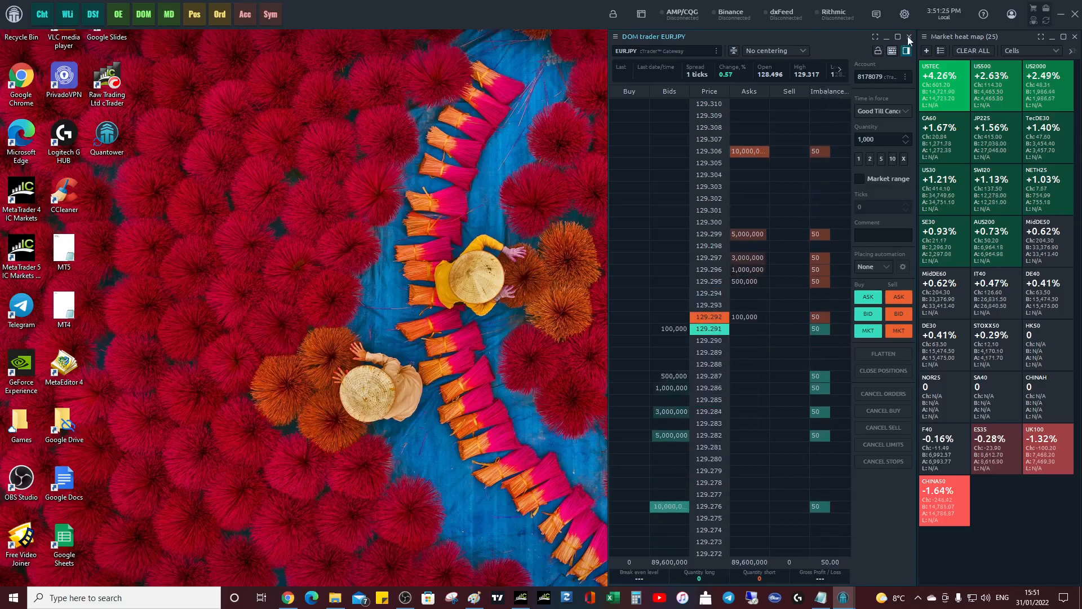
{"action": "left_click", "coordinate": [909, 37]}
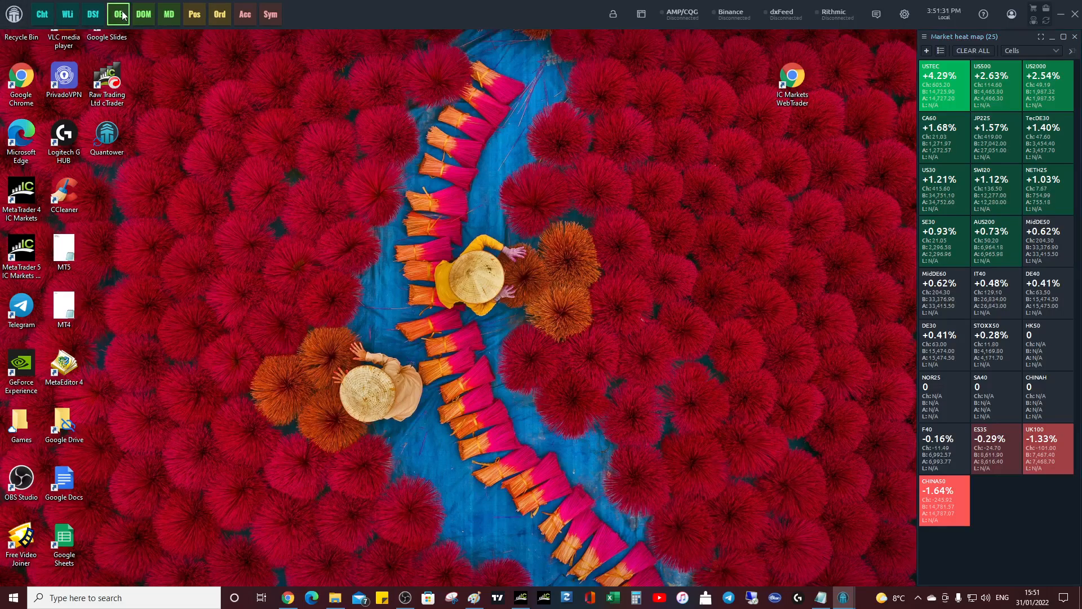
{"action": "left_click", "coordinate": [117, 14]}
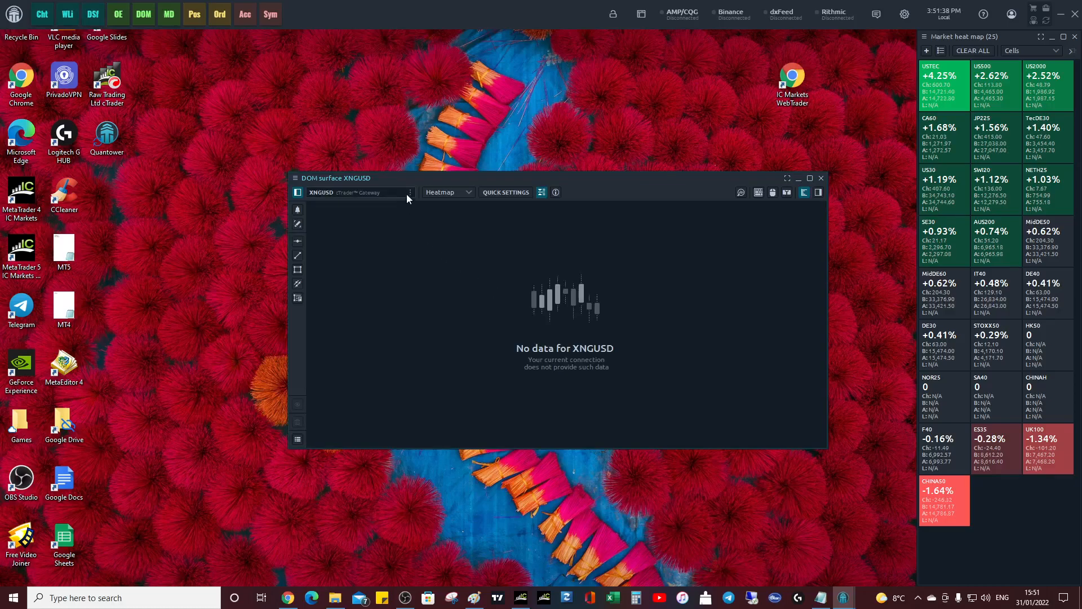
{"action": "left_click", "coordinate": [357, 192]}
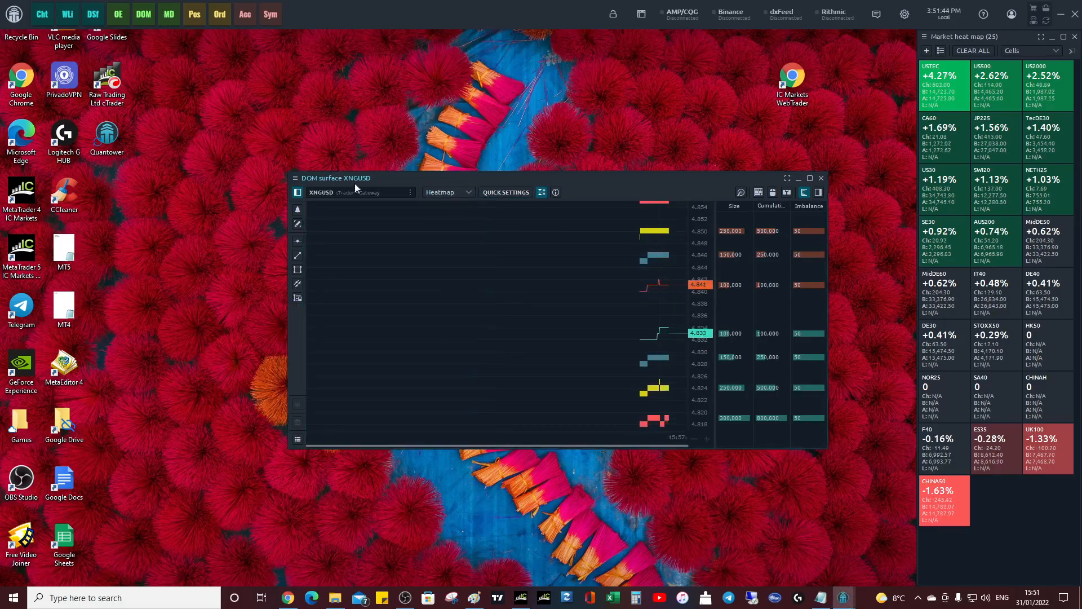
{"action": "left_click", "coordinate": [142, 13]}
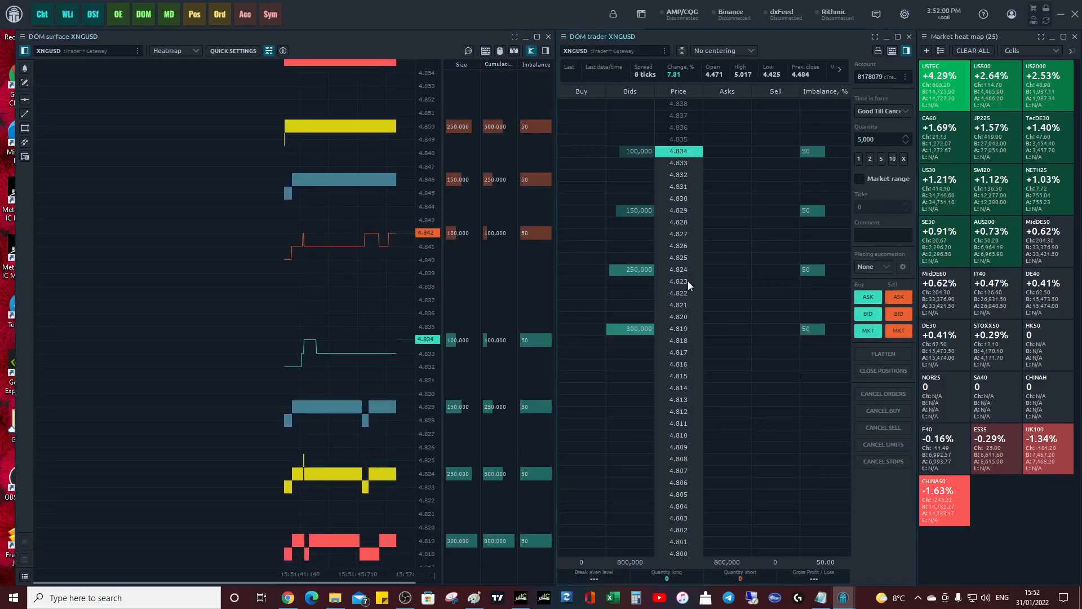
{"action": "mouse_move", "coordinate": [151, 245]}
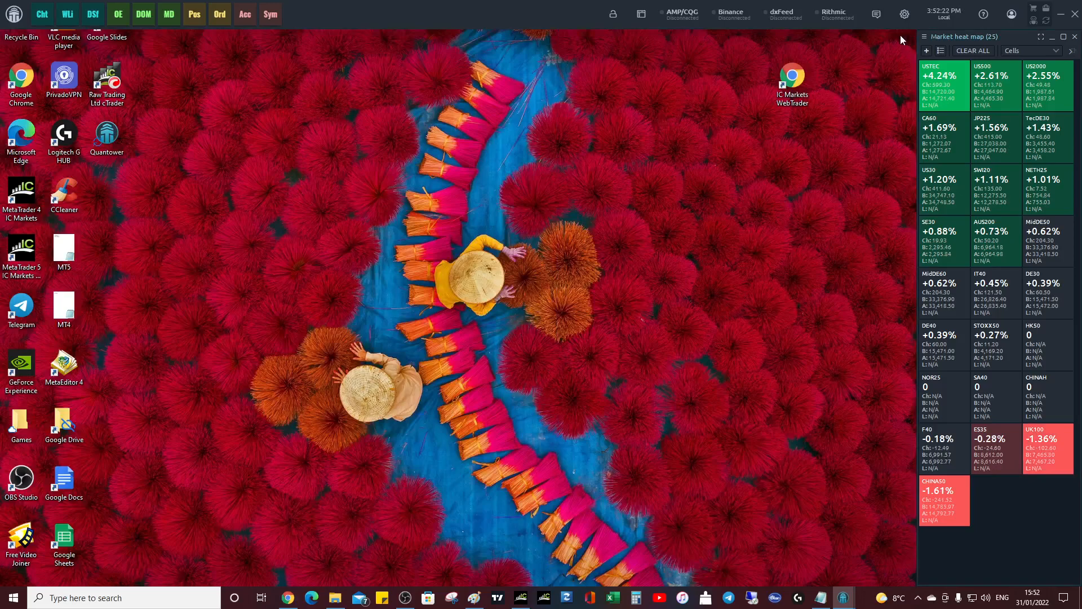
{"action": "left_click", "coordinate": [13, 13]}
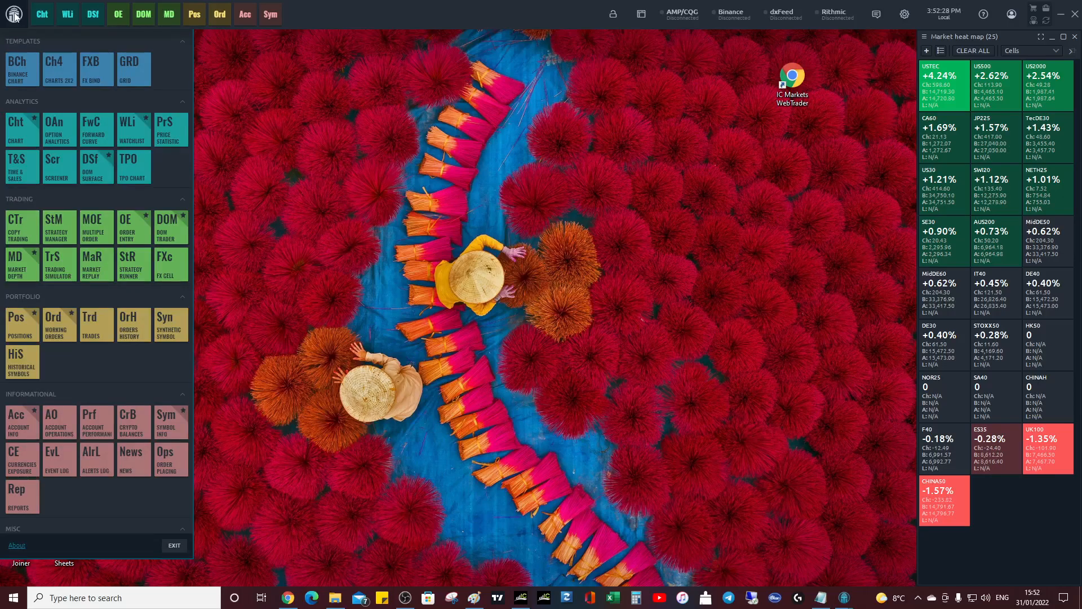
{"action": "mouse_move", "coordinate": [292, 286]}
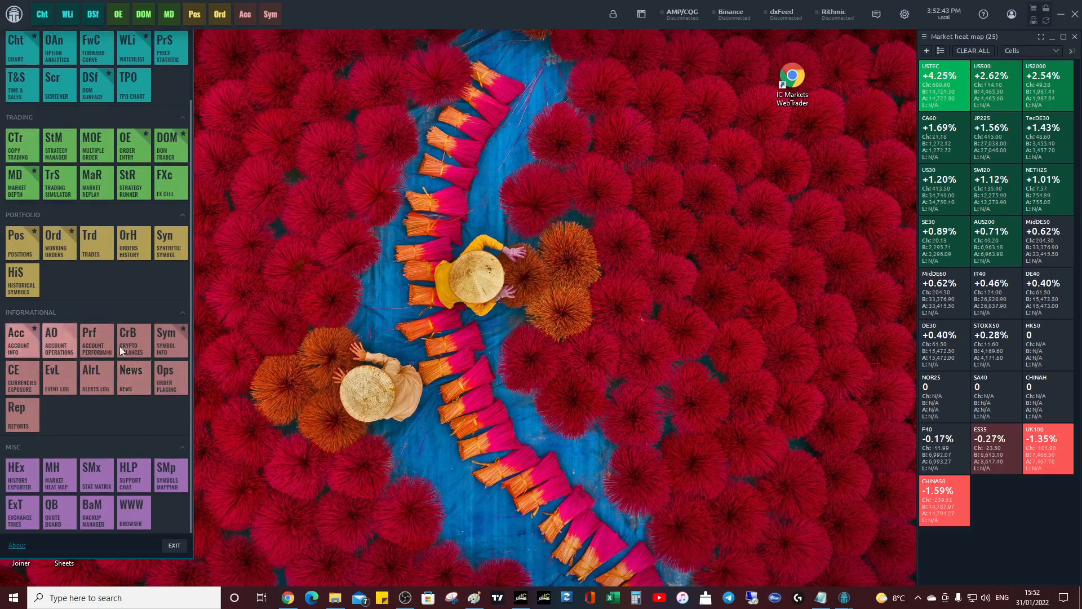
- Open the empty News panel with no feeds, then bring the browser forward
{"action": "left_click", "coordinate": [132, 377]}
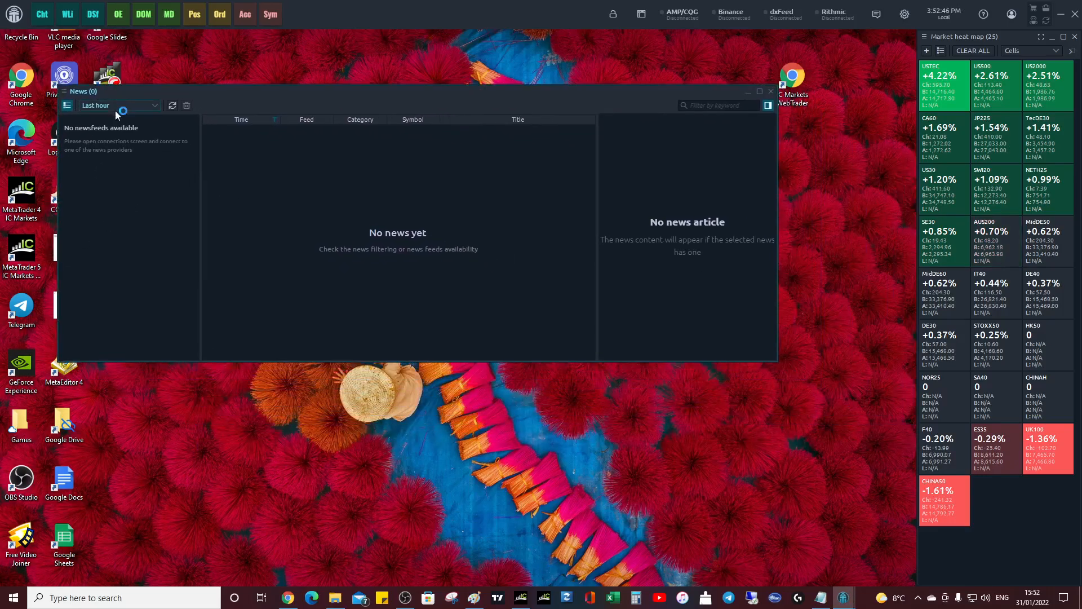
{"action": "mouse_move", "coordinate": [288, 597]}
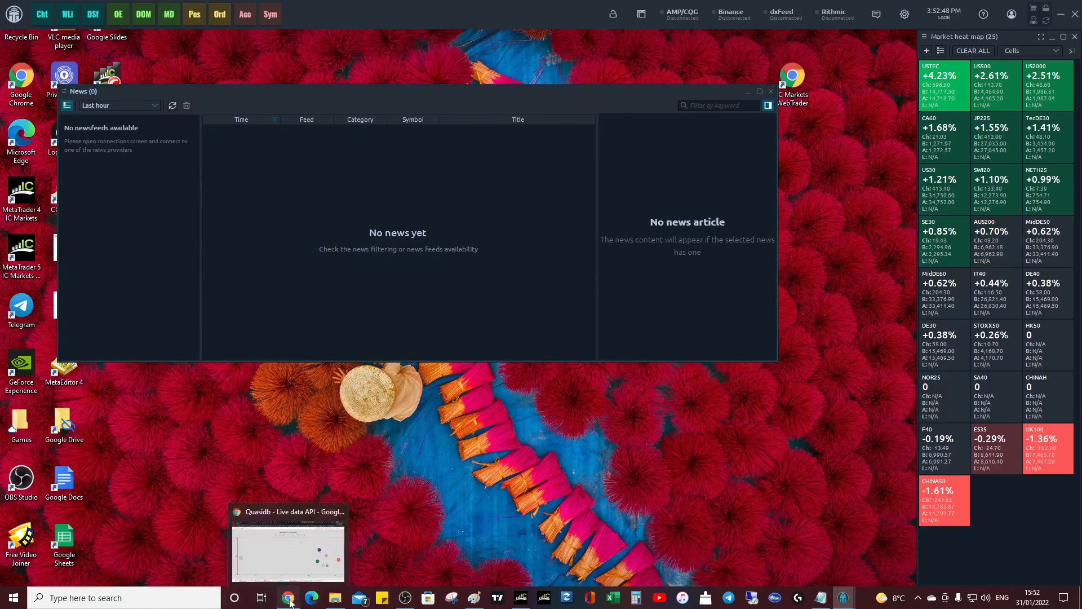
{"action": "left_click", "coordinate": [288, 597]}
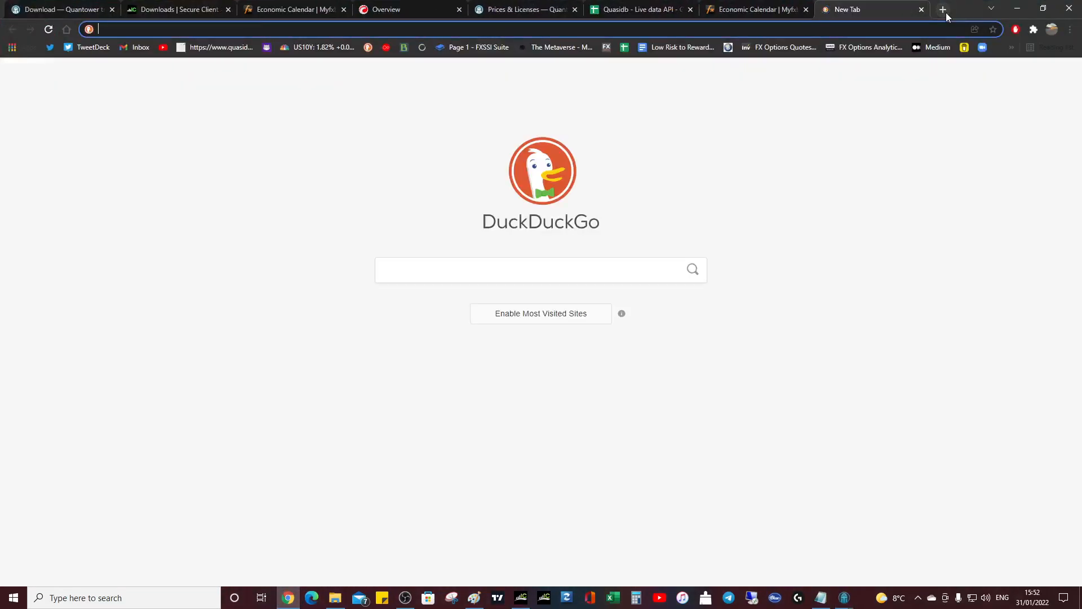
- Search 'bbc rss feed', open the BBC News feeds result and hide the side pane
{"action": "type", "text": "bbc rs"}
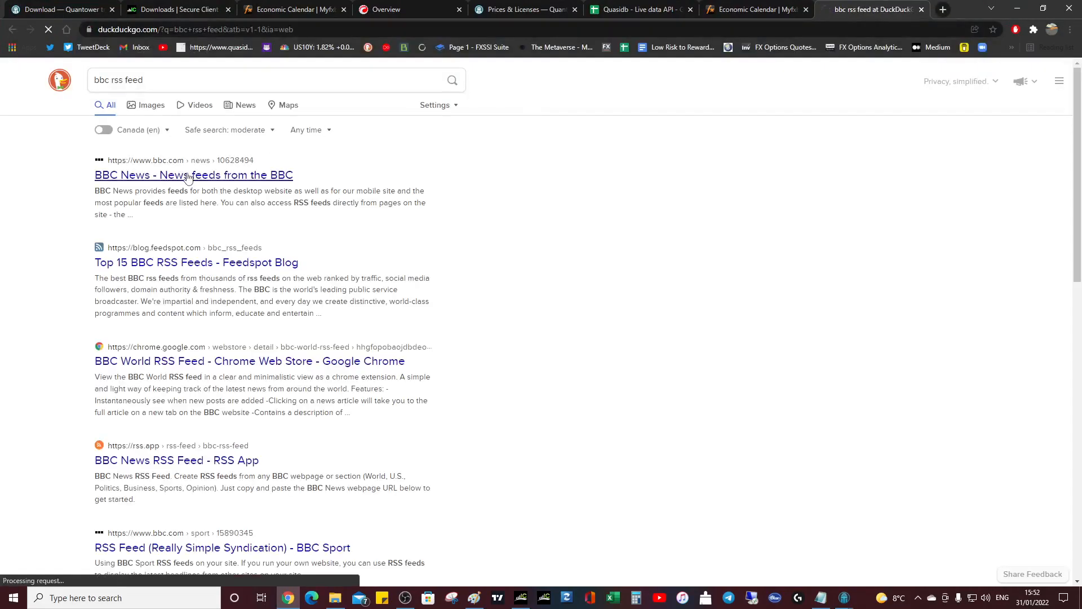
{"action": "left_click", "coordinate": [194, 174]}
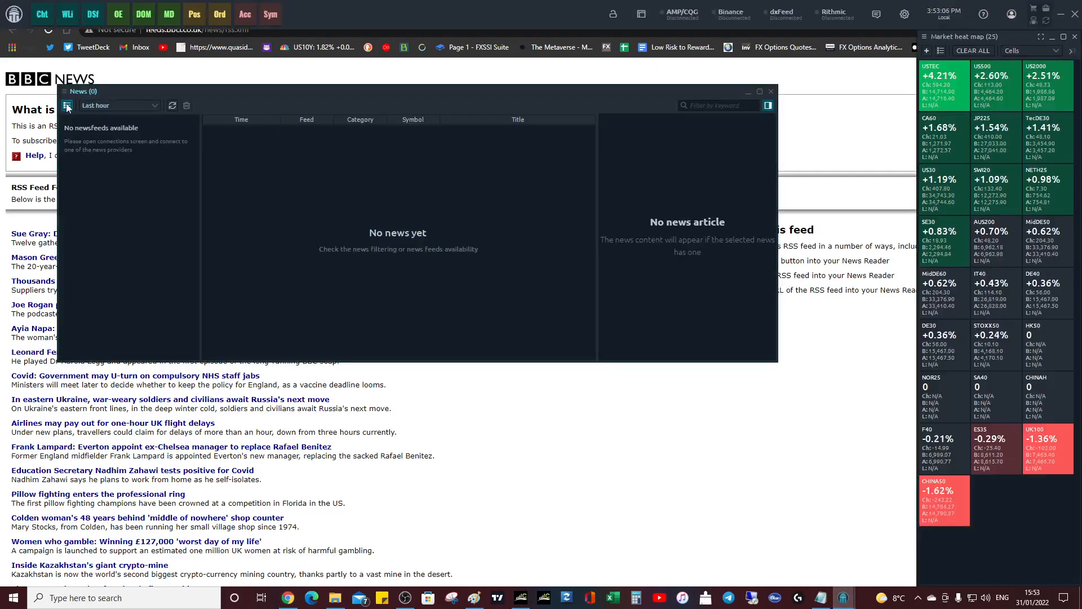
{"action": "left_click", "coordinate": [67, 105]}
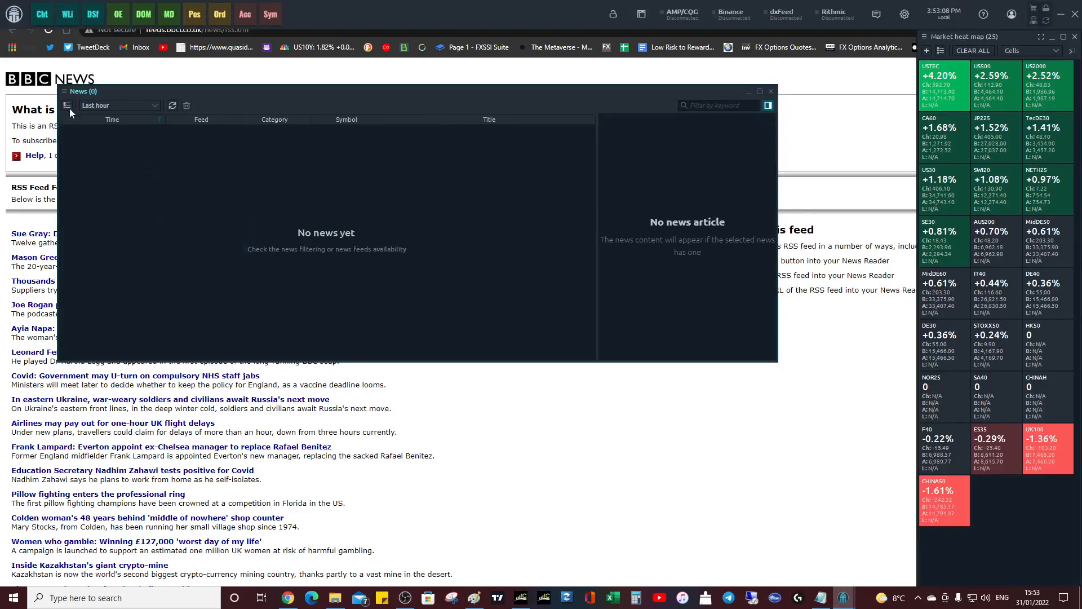
{"action": "left_click", "coordinate": [67, 105]}
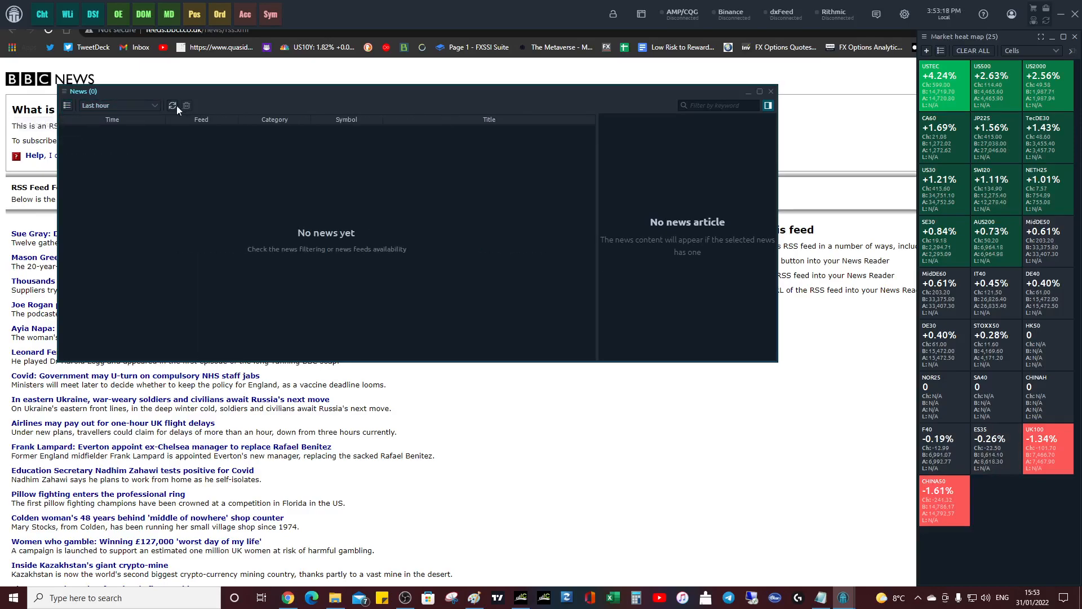
{"action": "left_click", "coordinate": [118, 105]}
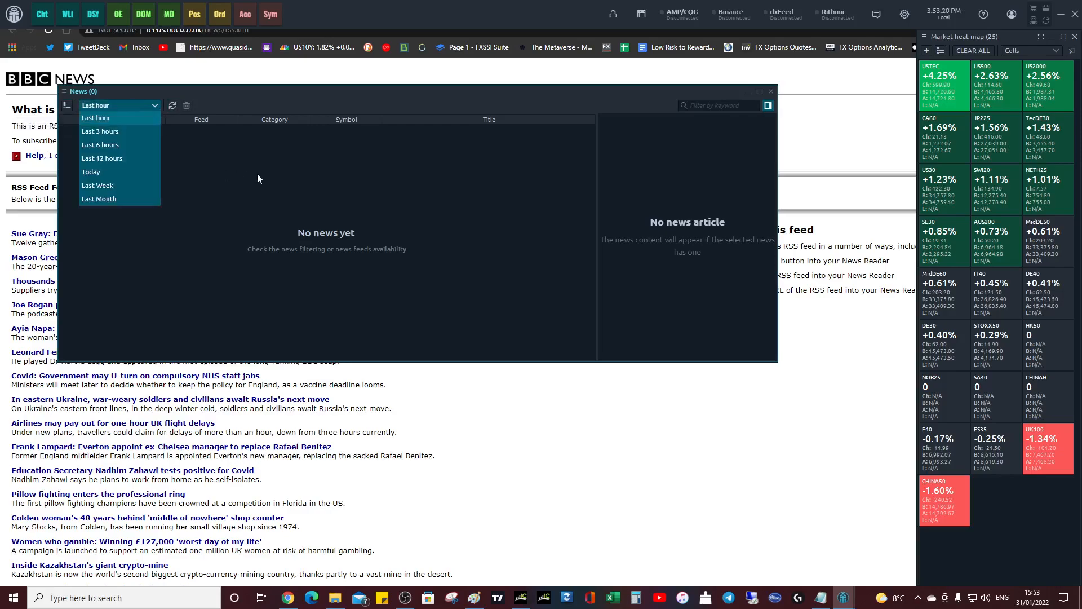
{"action": "left_click", "coordinate": [96, 117]}
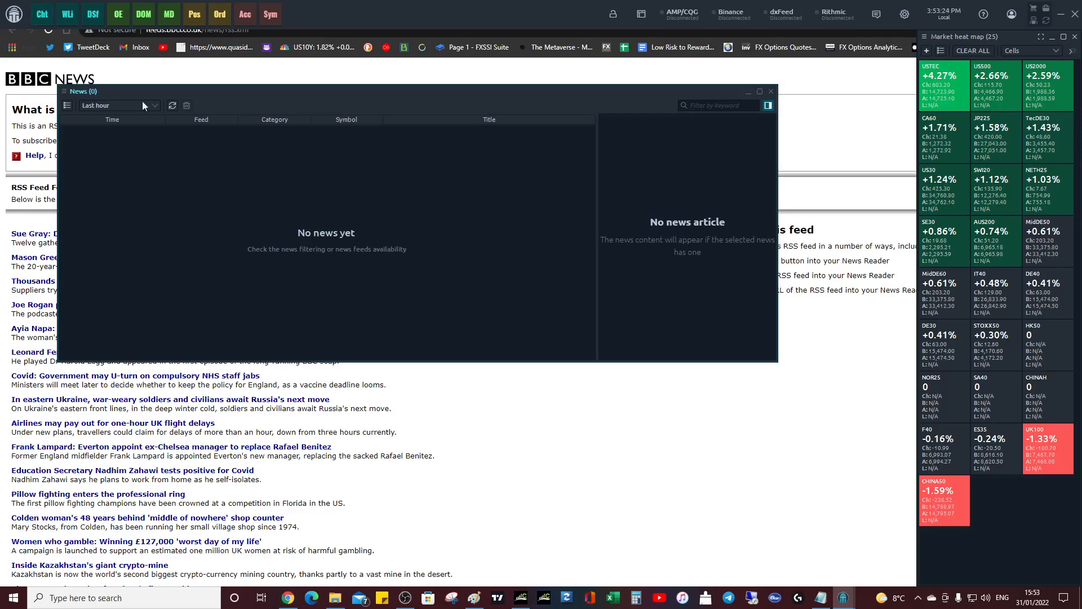
{"action": "mouse_move", "coordinate": [67, 105]}
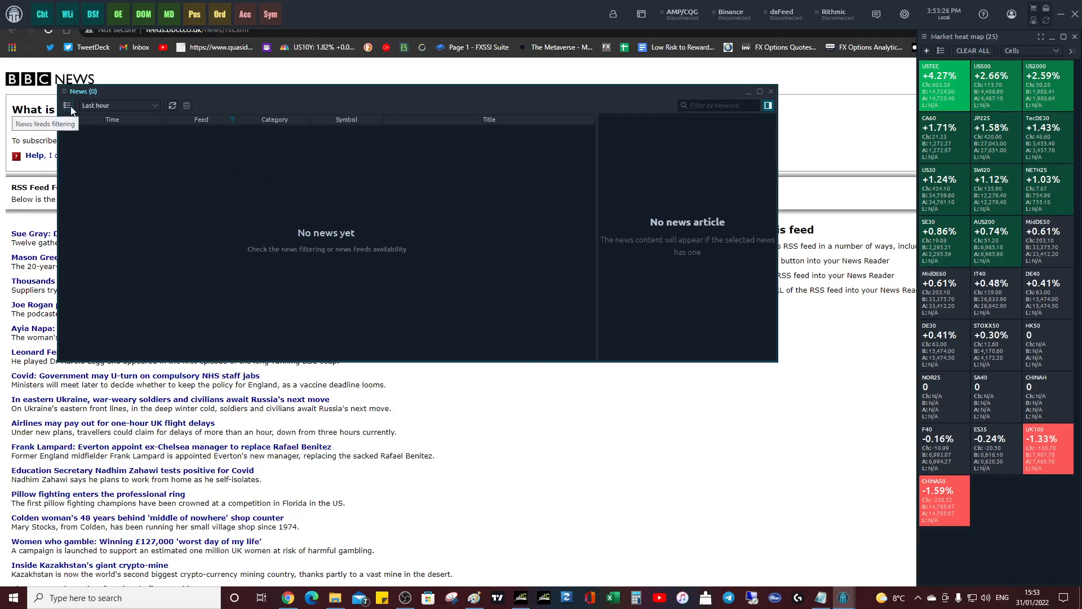
{"action": "left_click", "coordinate": [67, 105]}
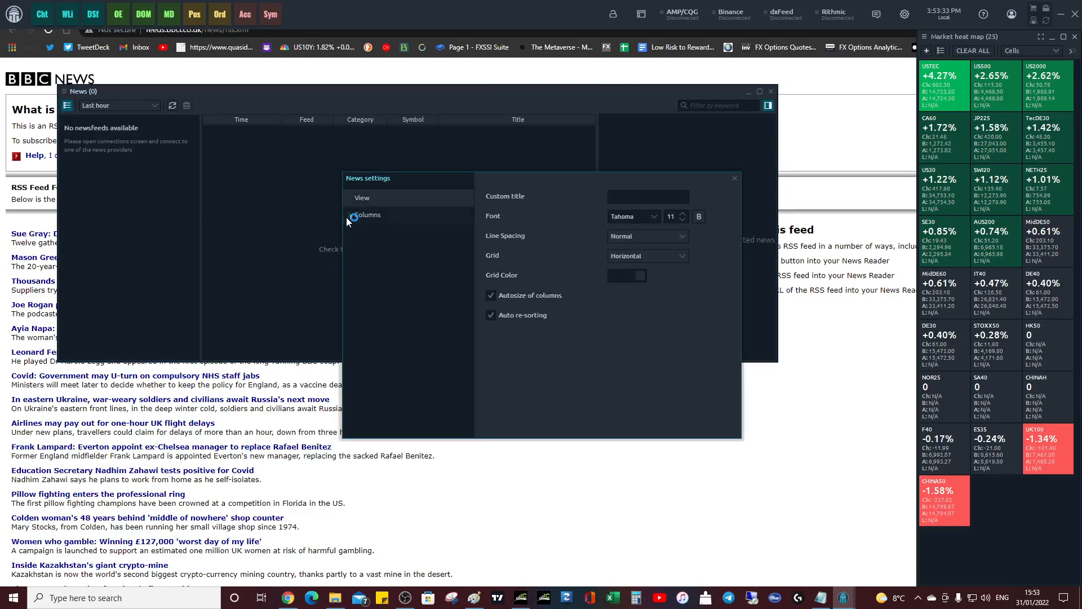
{"action": "left_click", "coordinate": [365, 214]}
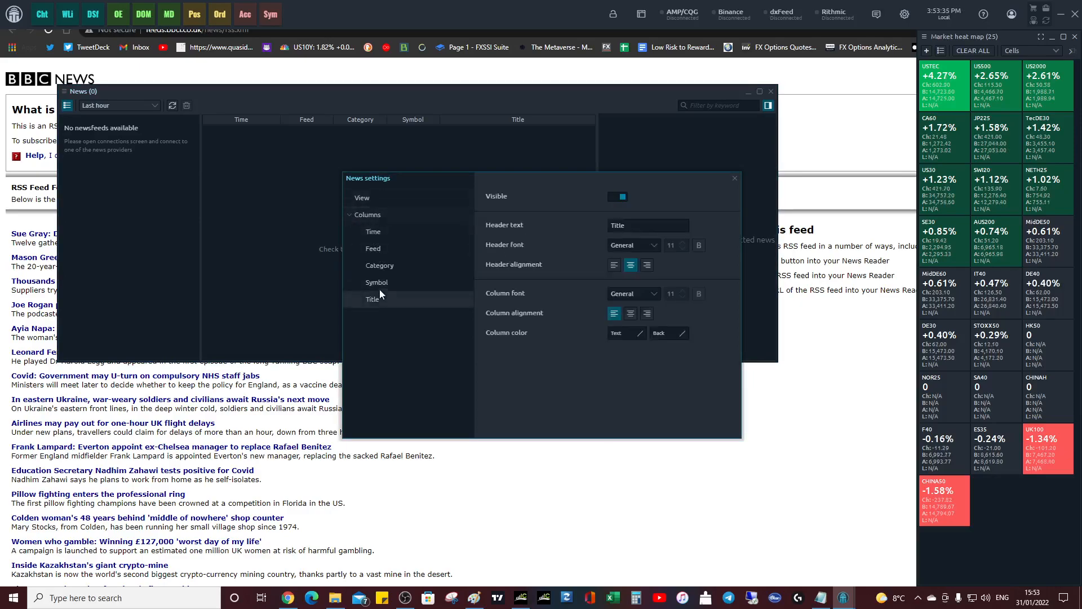
{"action": "left_click", "coordinate": [373, 248]}
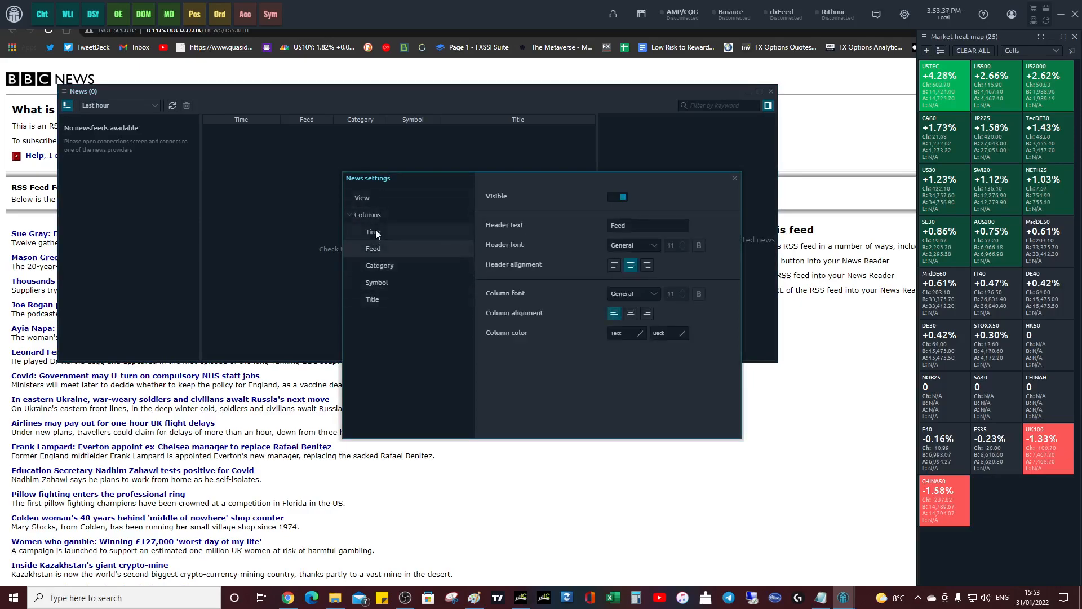
{"action": "left_click", "coordinate": [373, 232]}
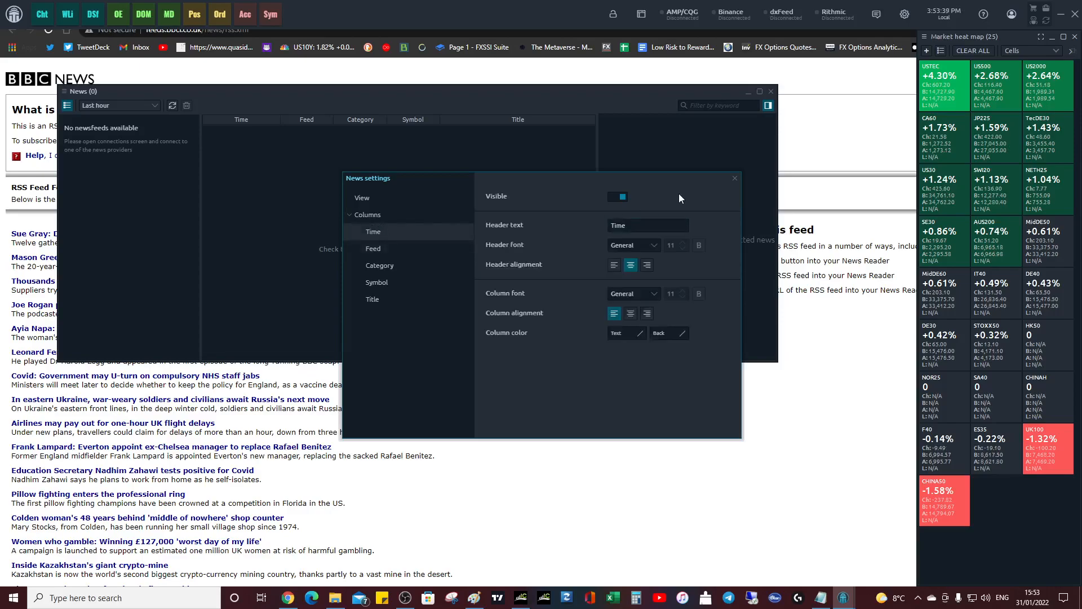
{"action": "left_click", "coordinate": [734, 178]}
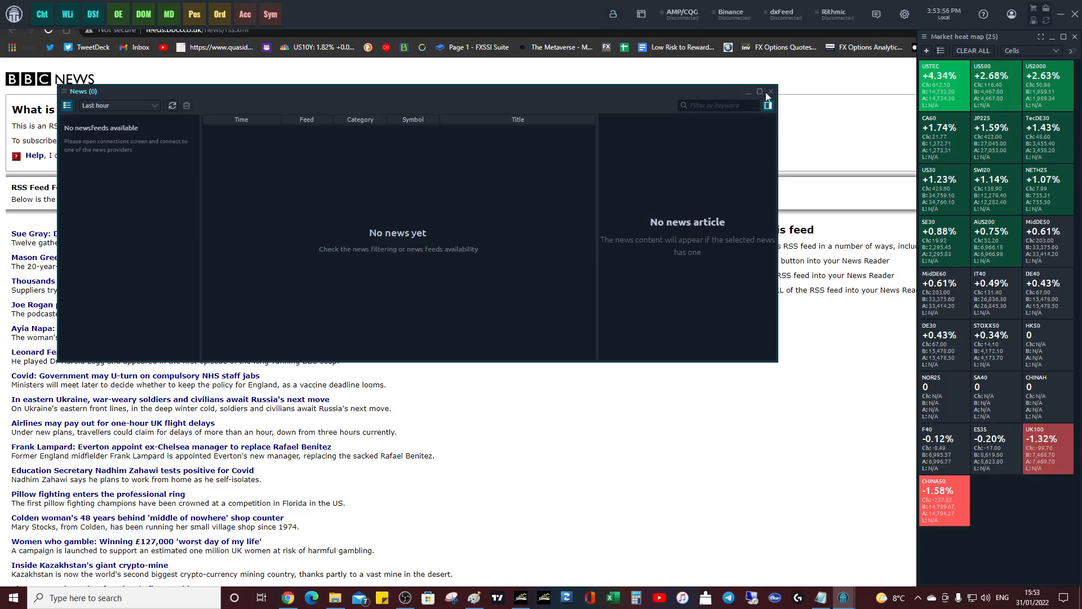
- Close the News panel, go to the Myfxbook Economic Calendar and dismiss its ad-blocker notice
{"action": "left_click", "coordinate": [767, 91]}
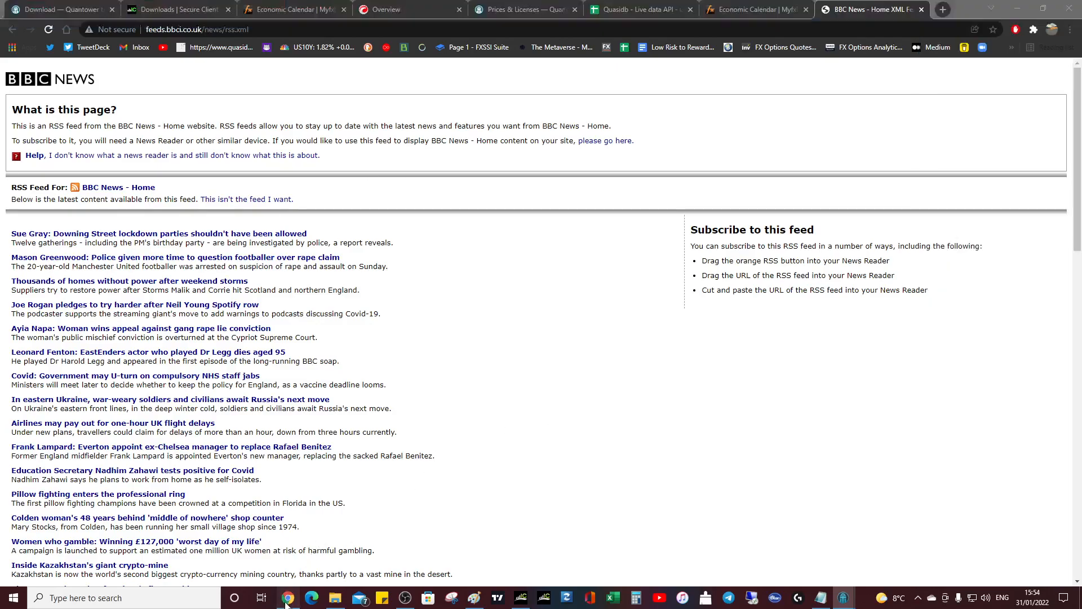
{"action": "left_click", "coordinate": [753, 9]}
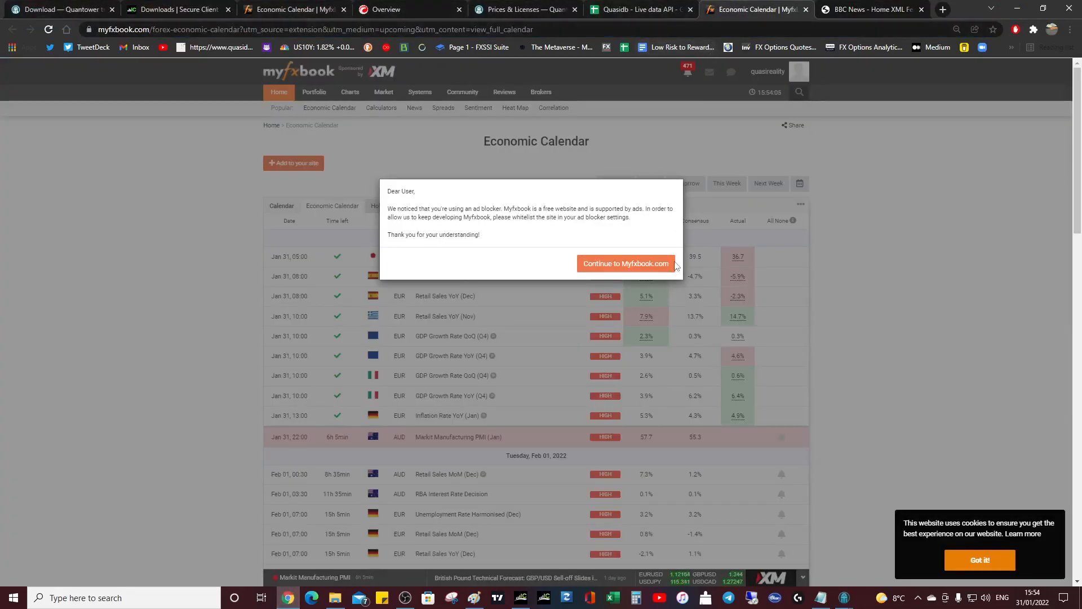
{"action": "mouse_move", "coordinate": [1066, 227]}
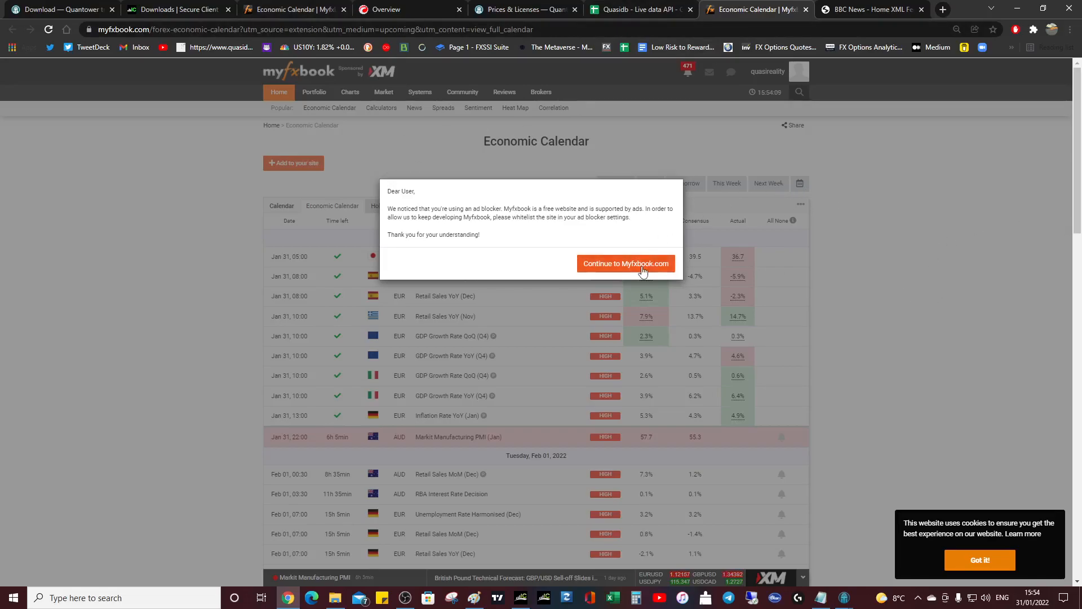
{"action": "left_click", "coordinate": [625, 263]}
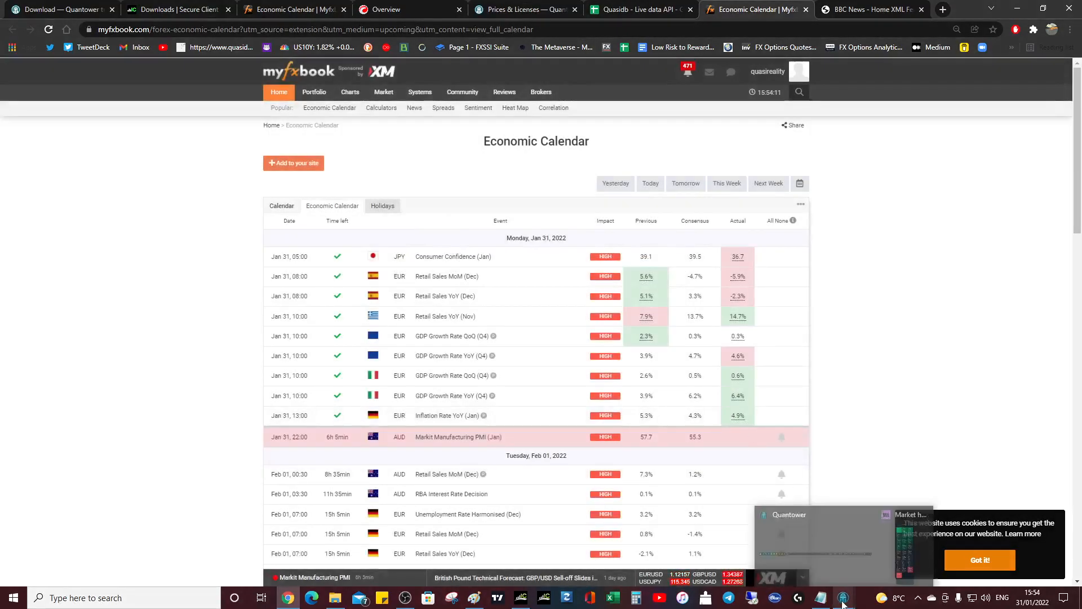